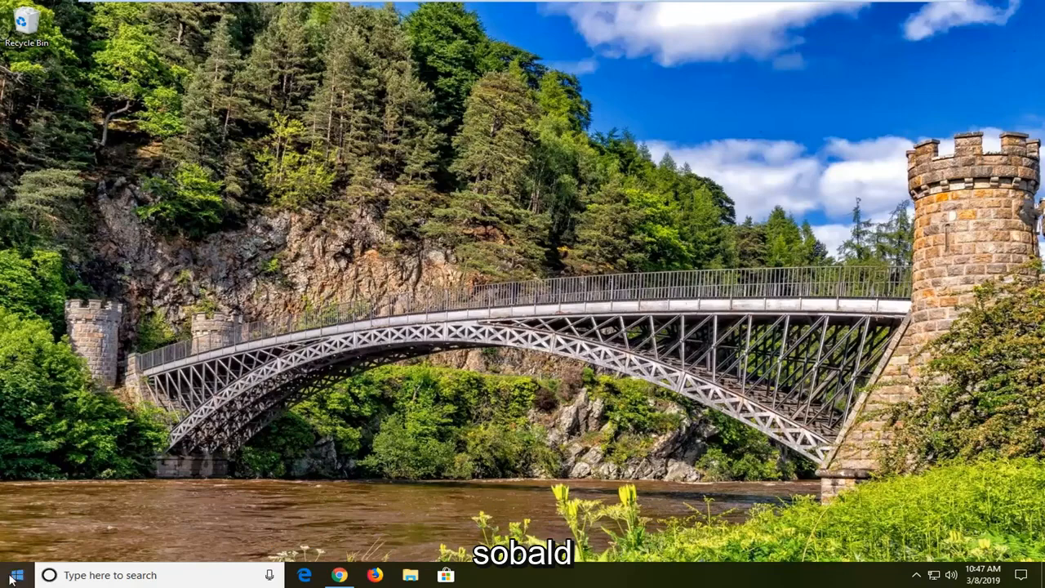
Search the Start menu for "group policy" to find the group policy editor
left_click(13, 575)
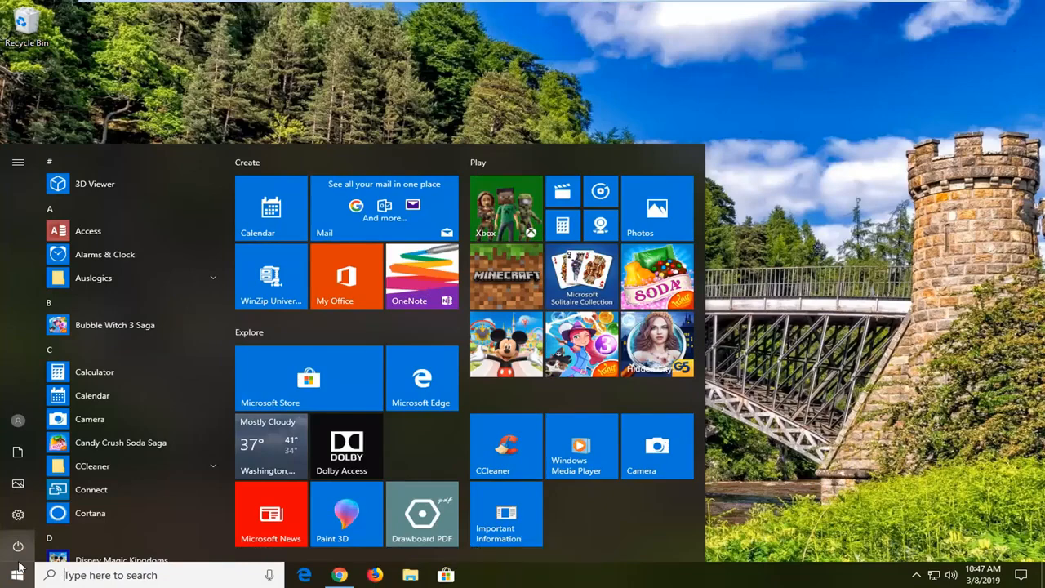
type("g")
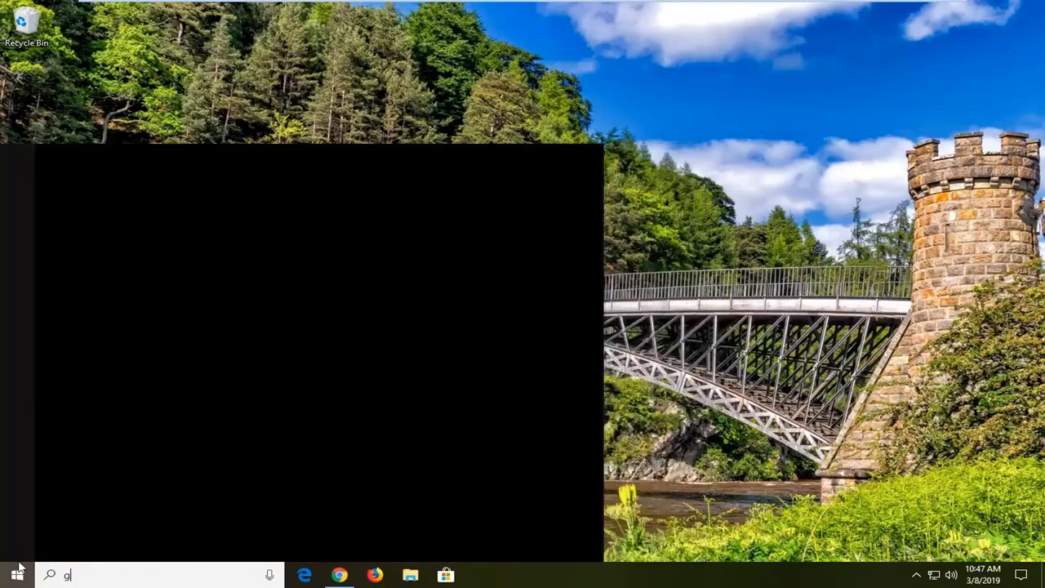
type("roup policy")
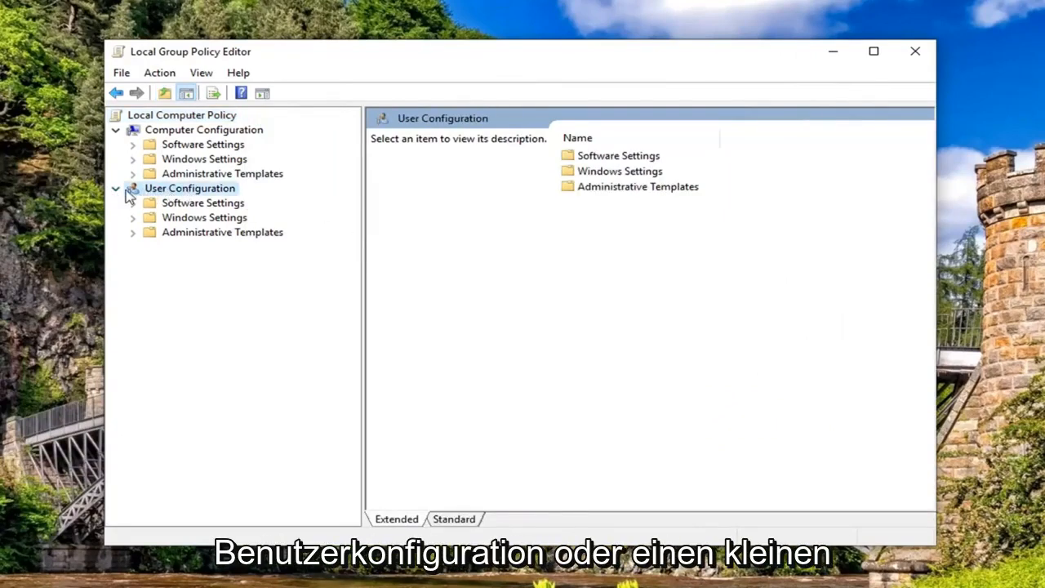
Navigate to Computer Configuration > Administrative Templates > System > Logon policy settings
left_click(116, 188)
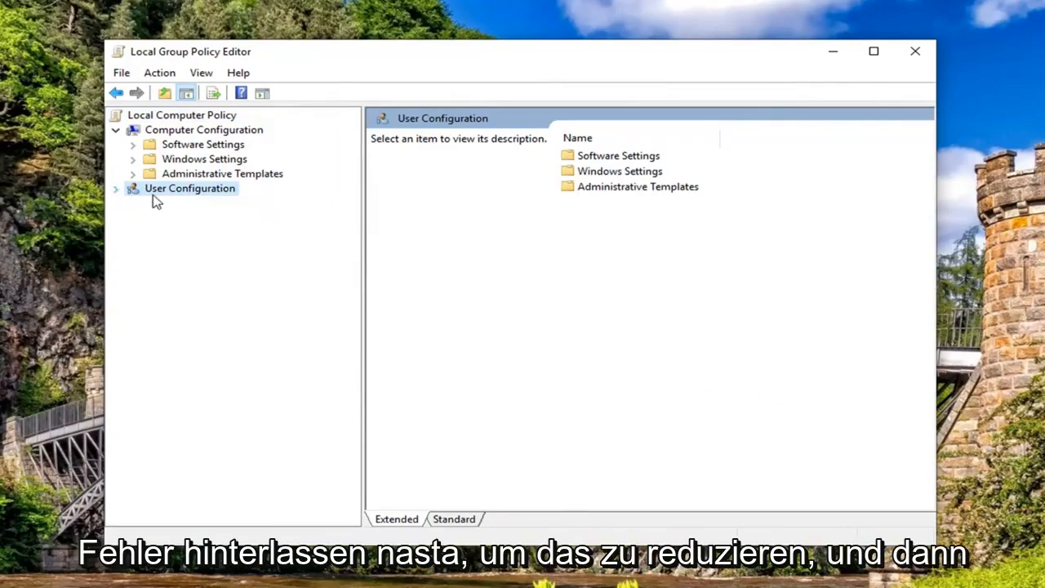
left_click(204, 131)
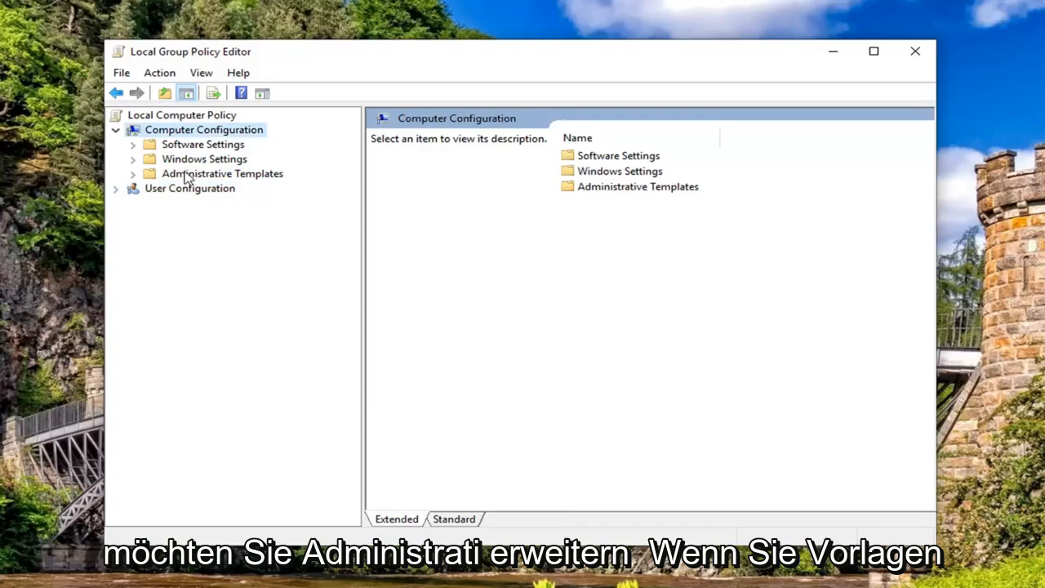
left_click(222, 173)
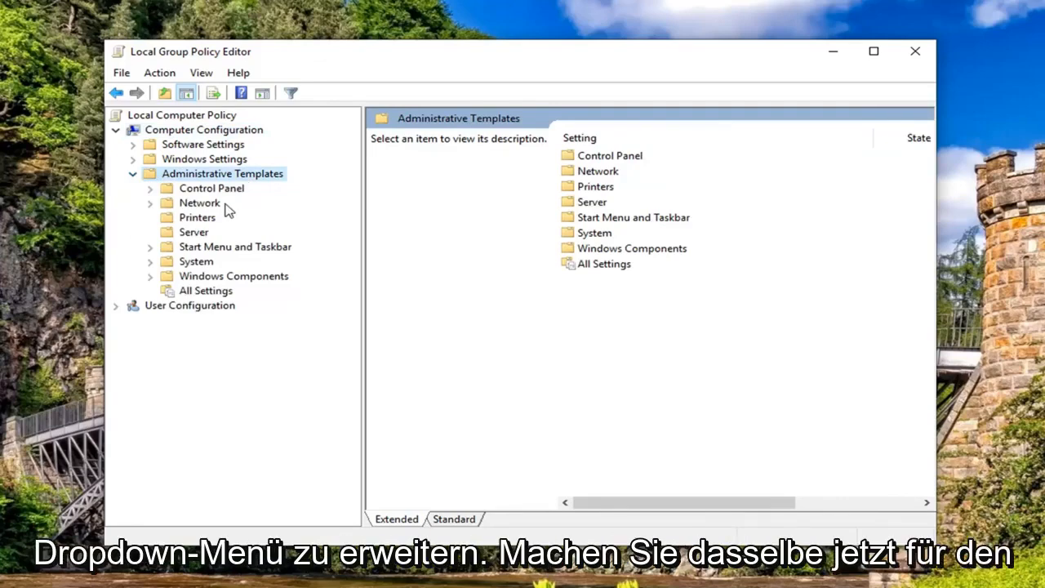
left_click(196, 262)
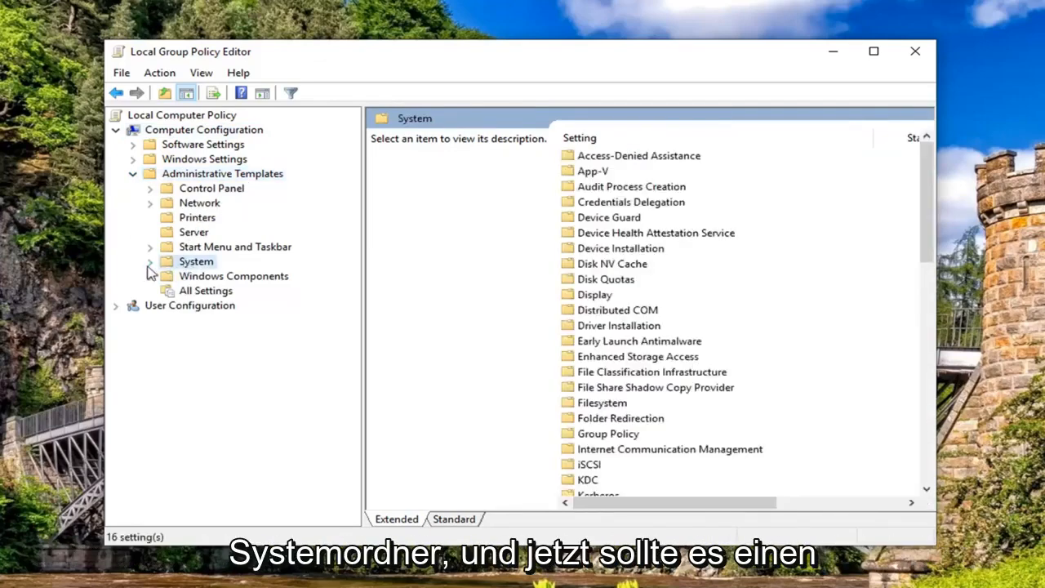
left_click(150, 261)
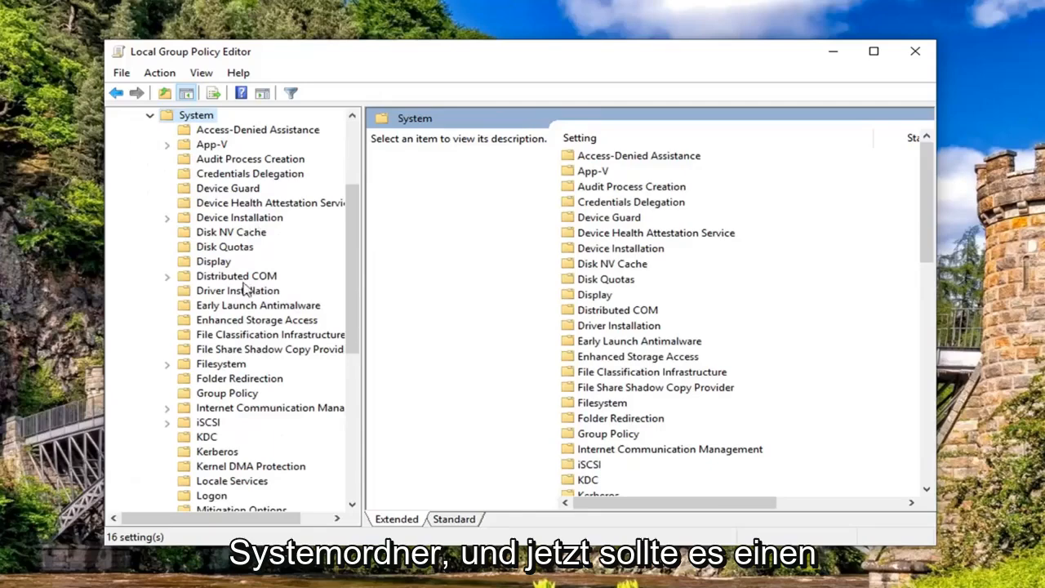
scroll("down", 3)
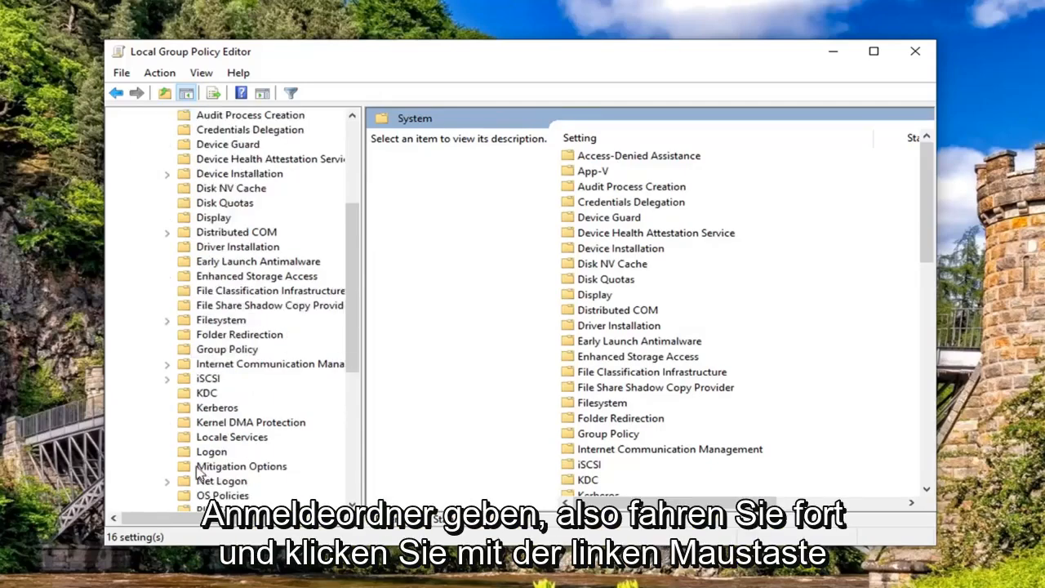
left_click(211, 451)
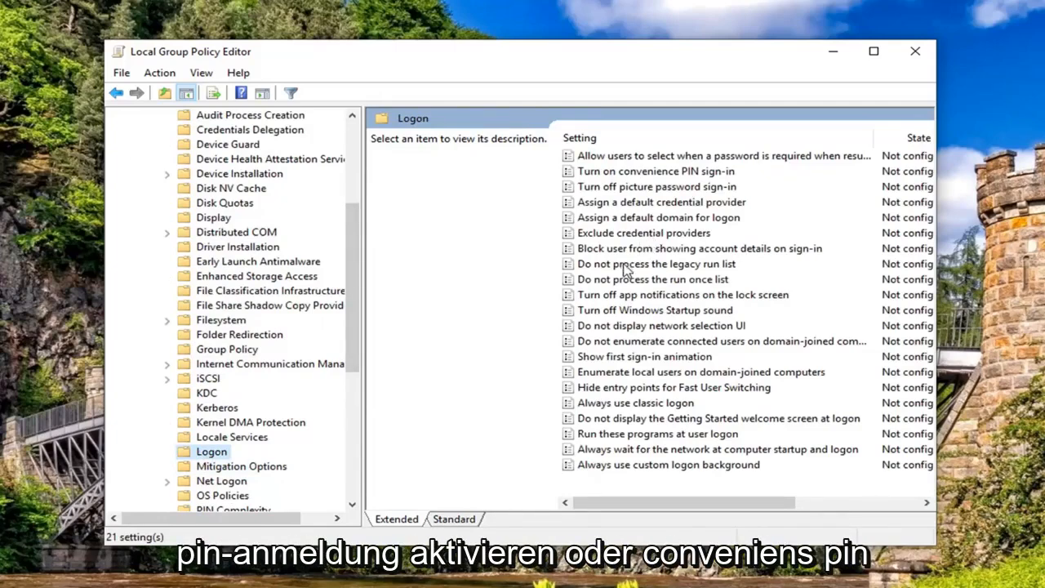
Set 'Turn on convenience PIN sign-in' to Enabled and close the policy editor
left_click(654, 171)
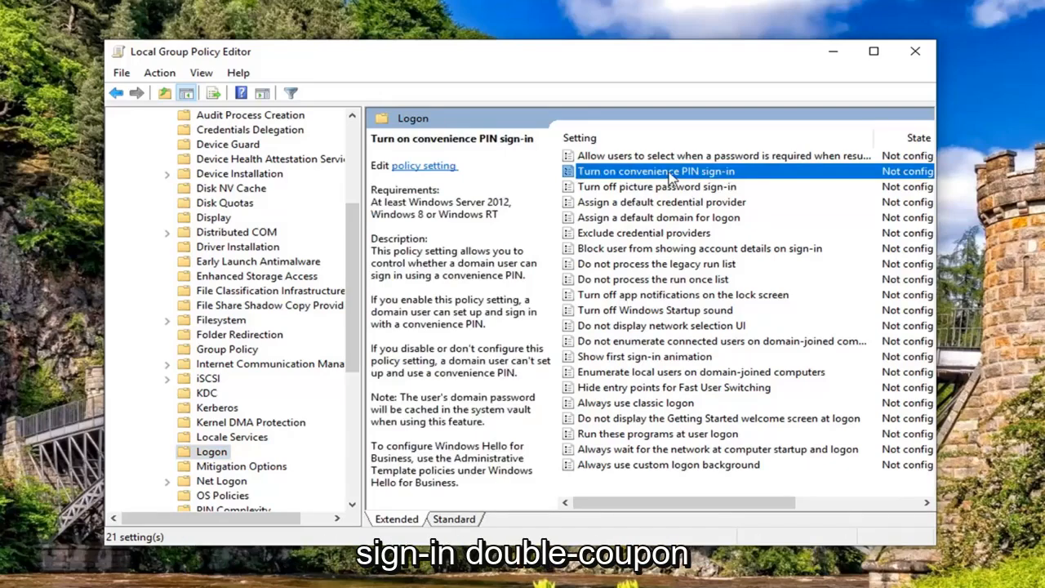
double_click(657, 171)
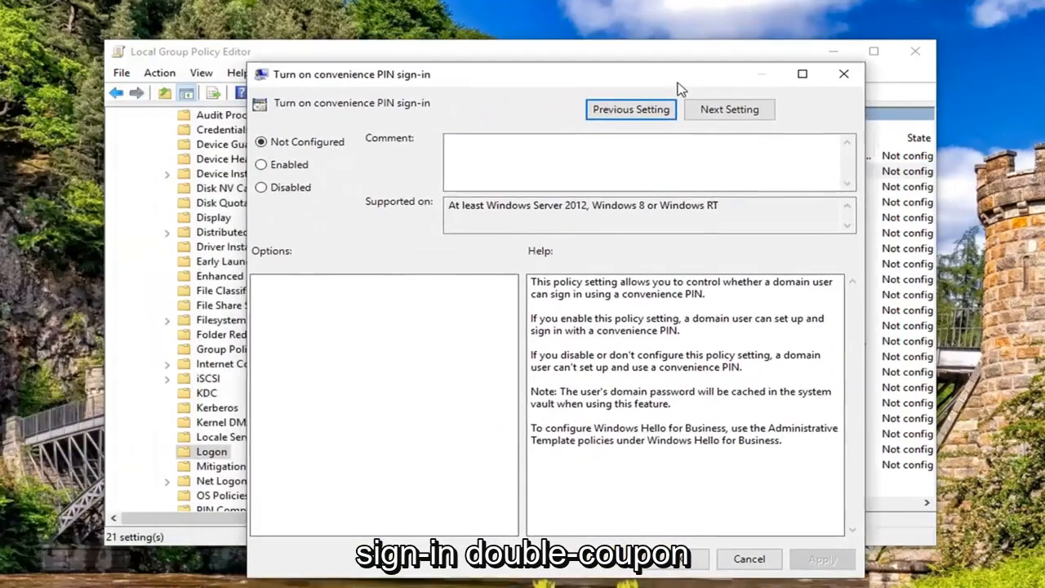
left_click(276, 154)
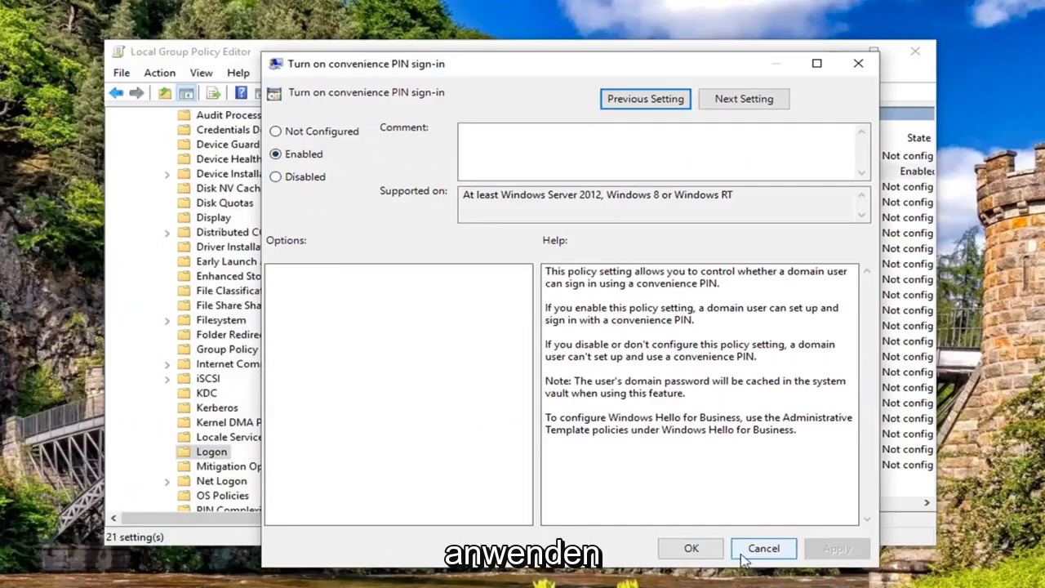
left_click(689, 549)
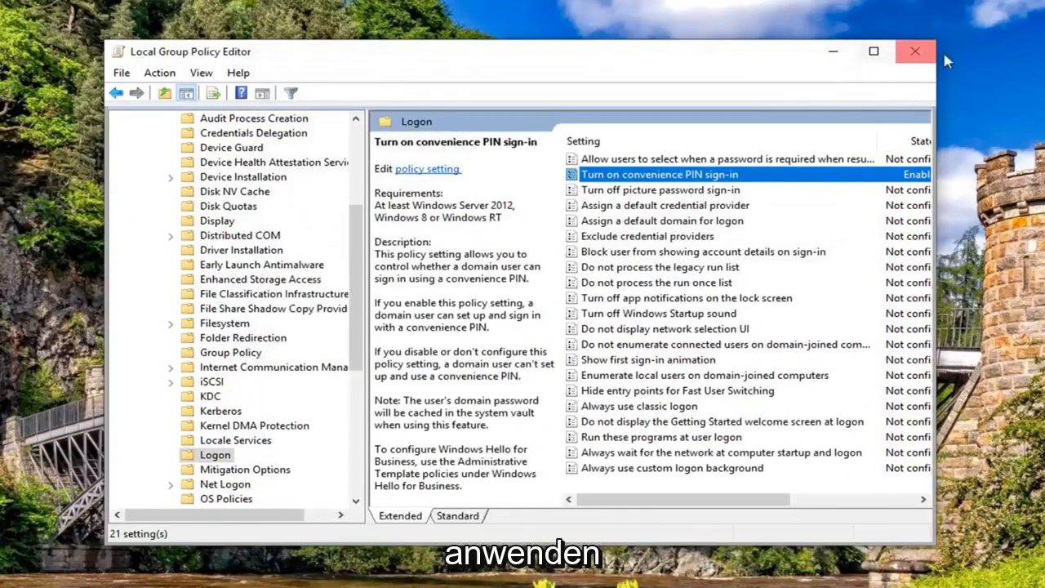
left_click(915, 50)
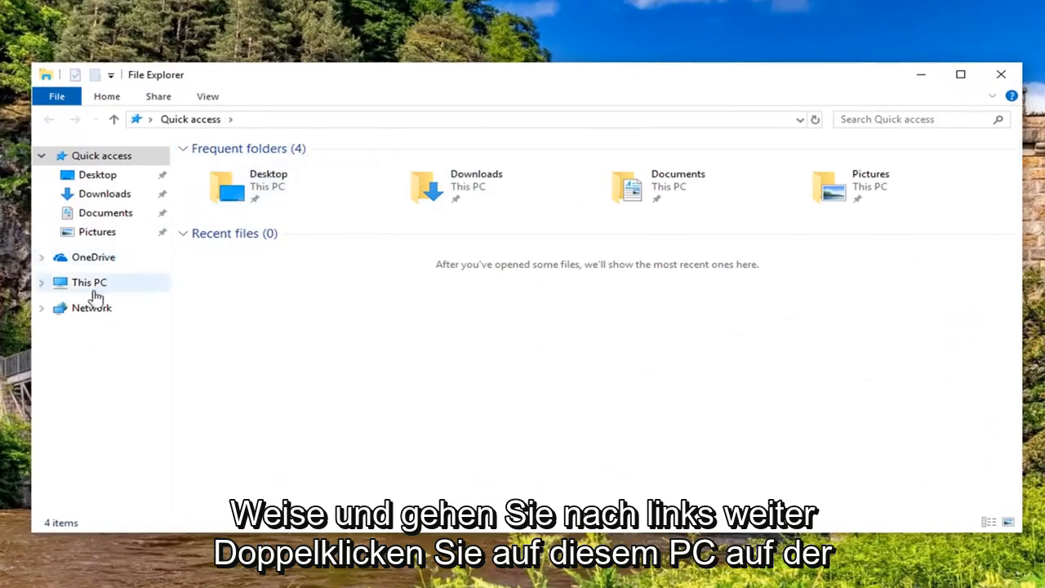
Browse from This PC to C:\Windows\ServiceProfiles
double_click(88, 281)
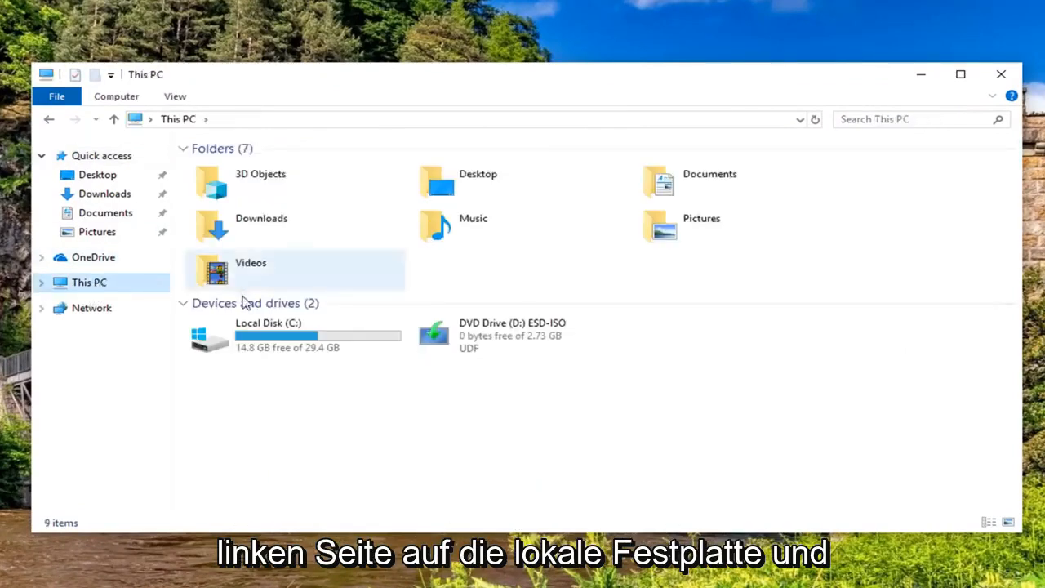
mouse_move(270, 338)
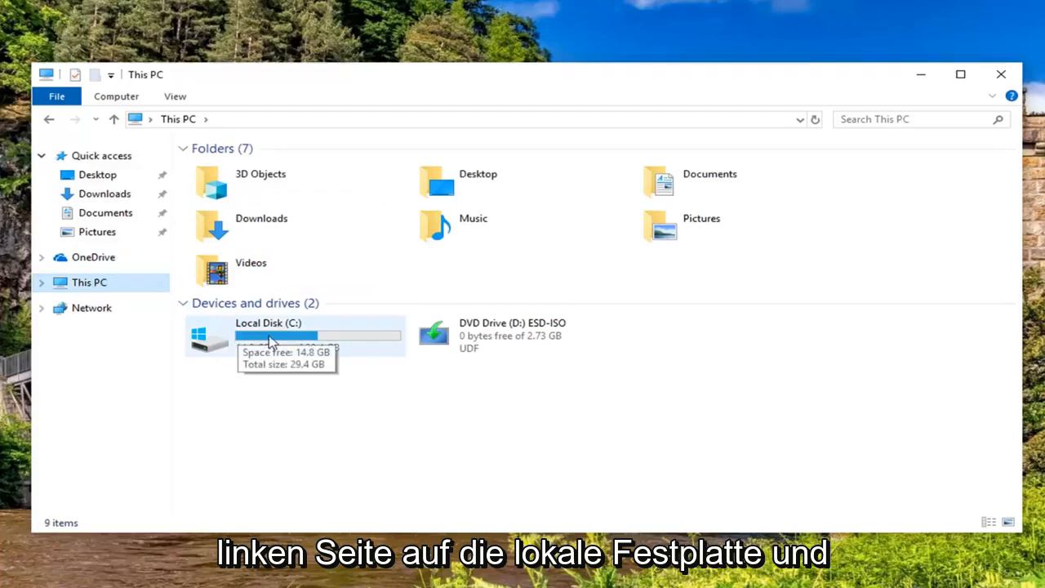
double_click(274, 335)
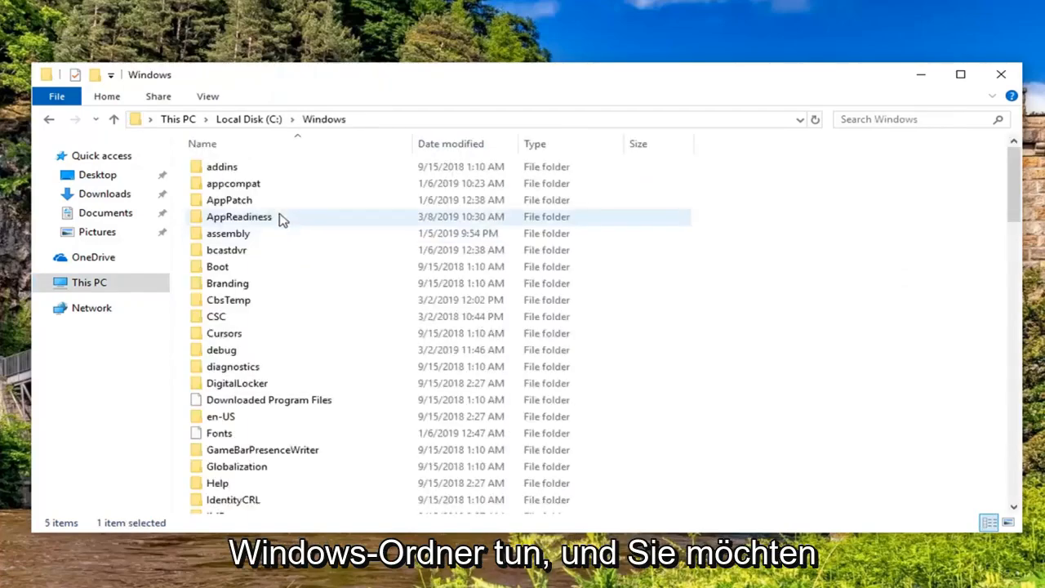
scroll("down", 3)
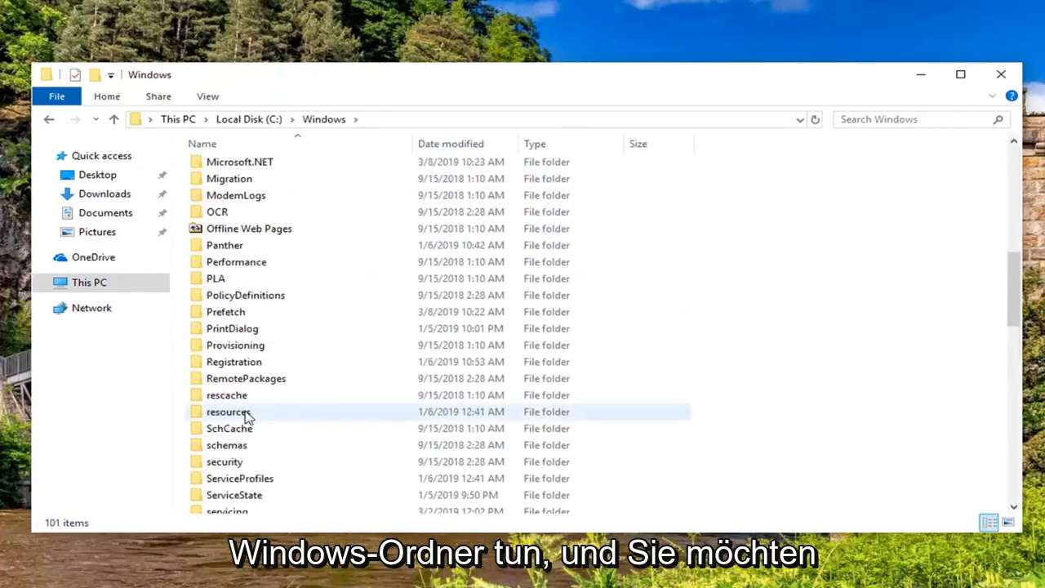
left_click(239, 477)
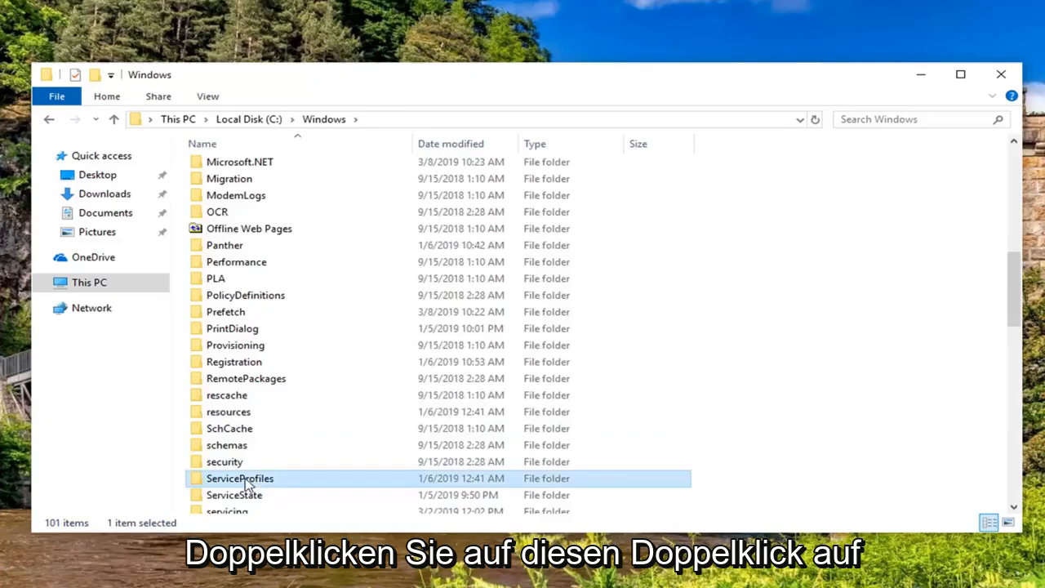
double_click(239, 477)
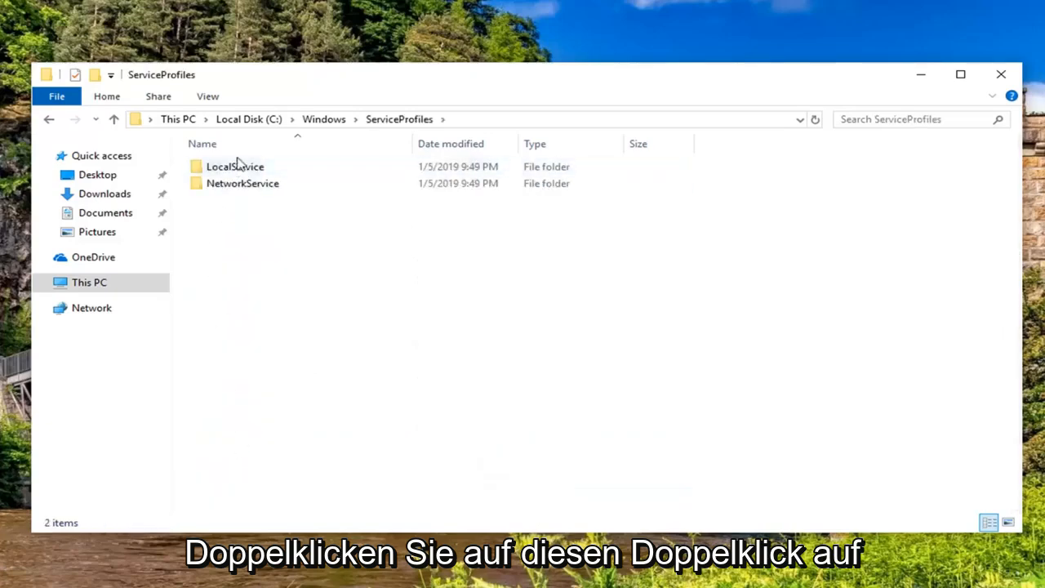
Grant permanent access to the LocalService folder and enter it
double_click(235, 166)
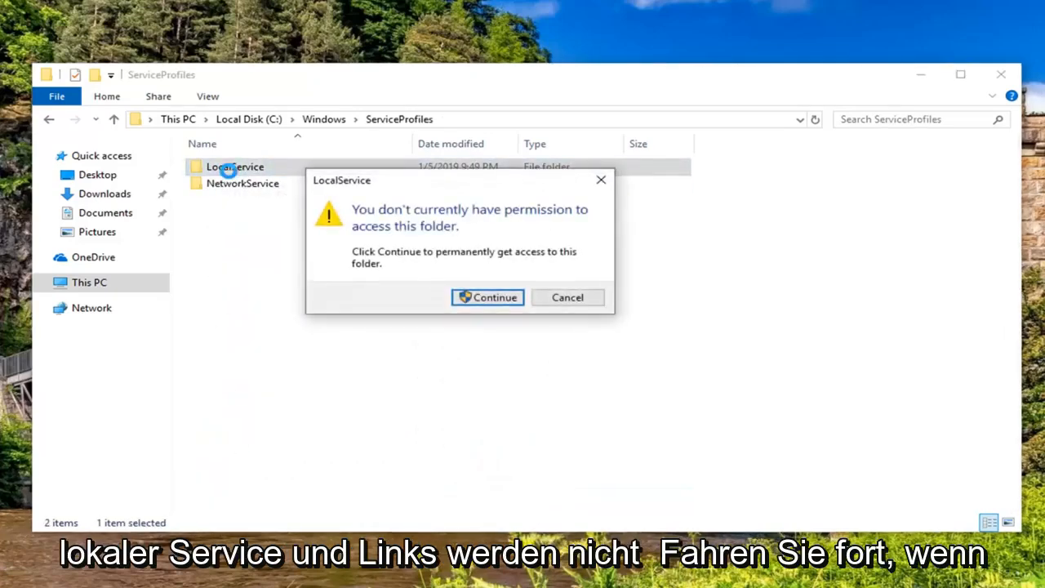
left_click(487, 297)
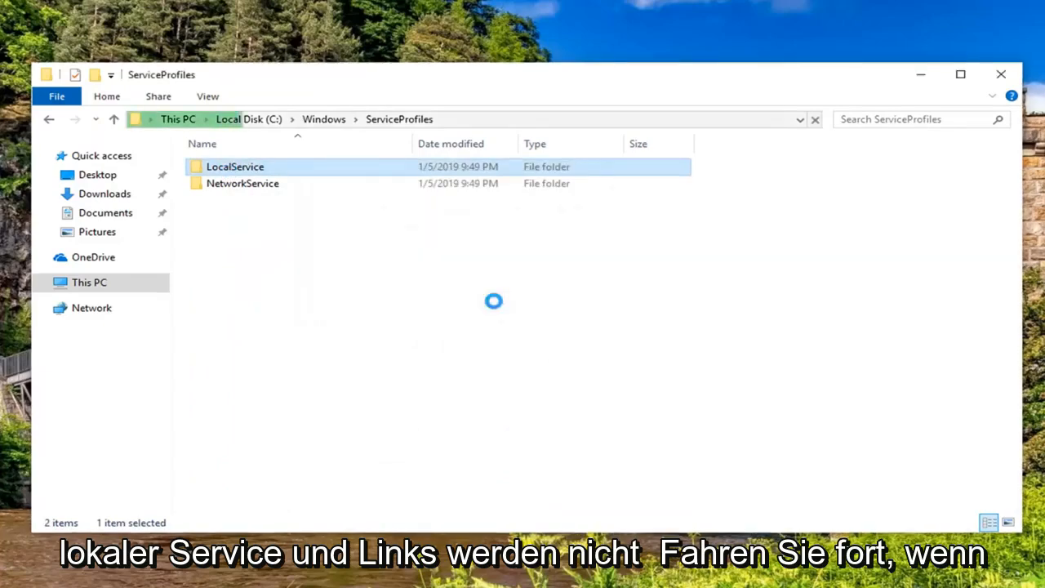
double_click(235, 167)
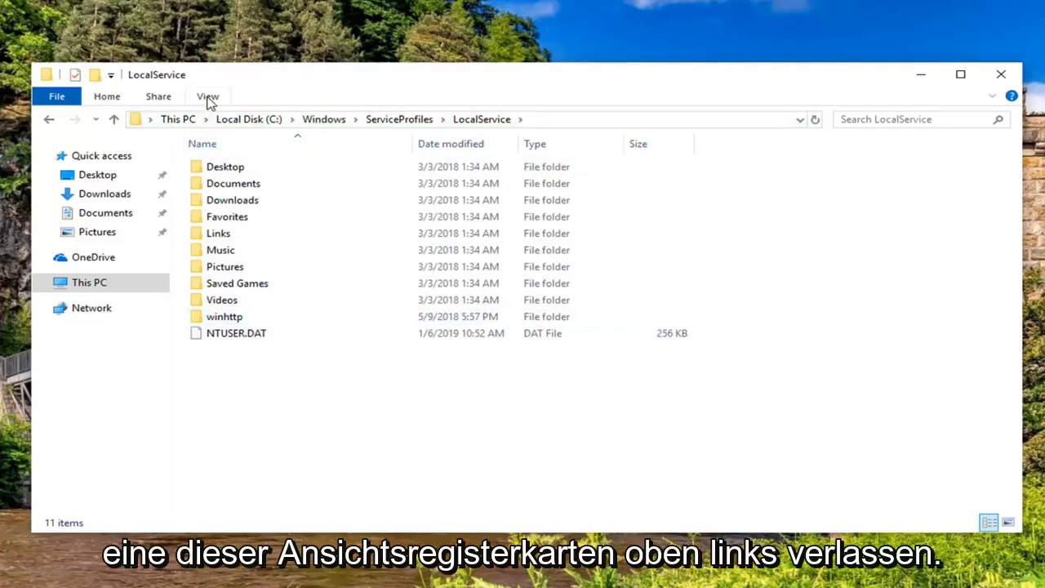
Enable 'Show hidden files, folders, and drives' in Folder Options
left_click(208, 95)
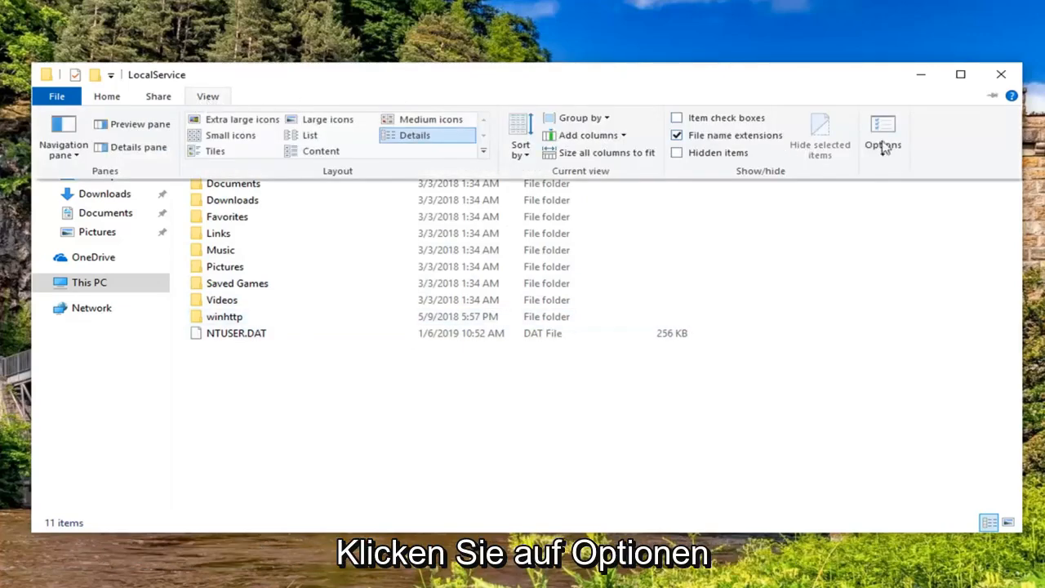
left_click(882, 130)
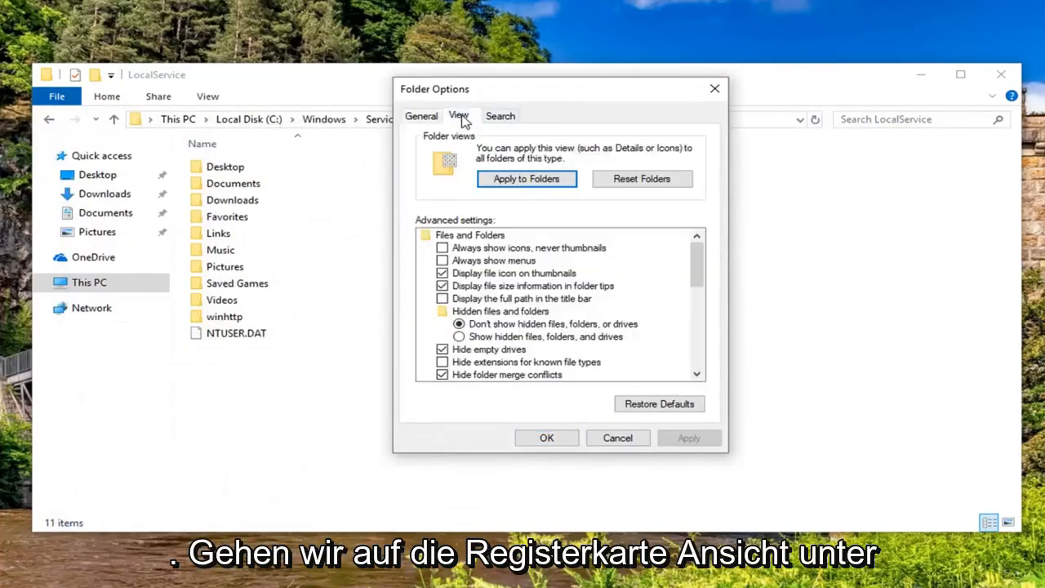
mouse_move(521, 317)
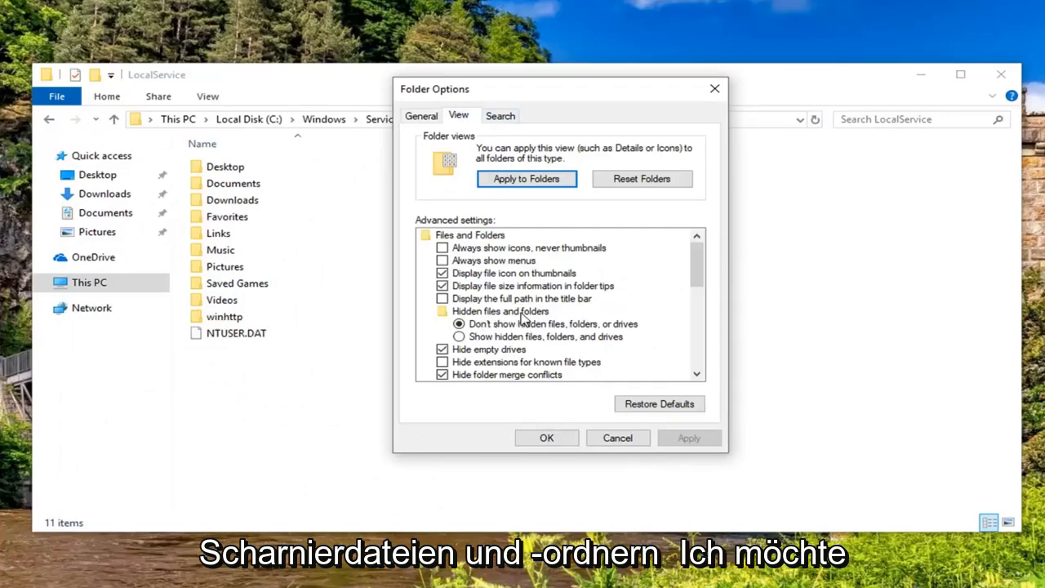
left_click(459, 336)
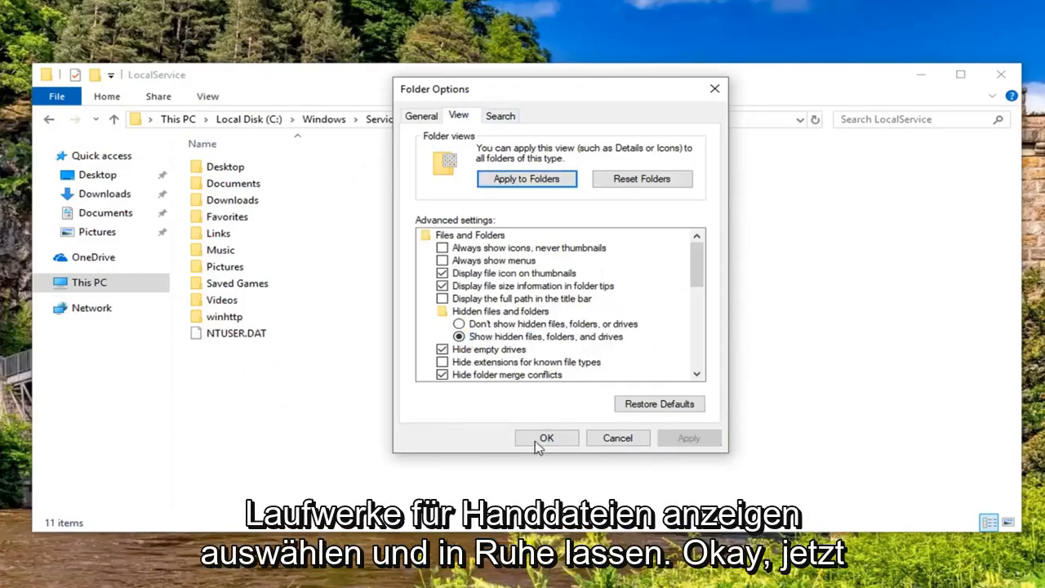
left_click(545, 438)
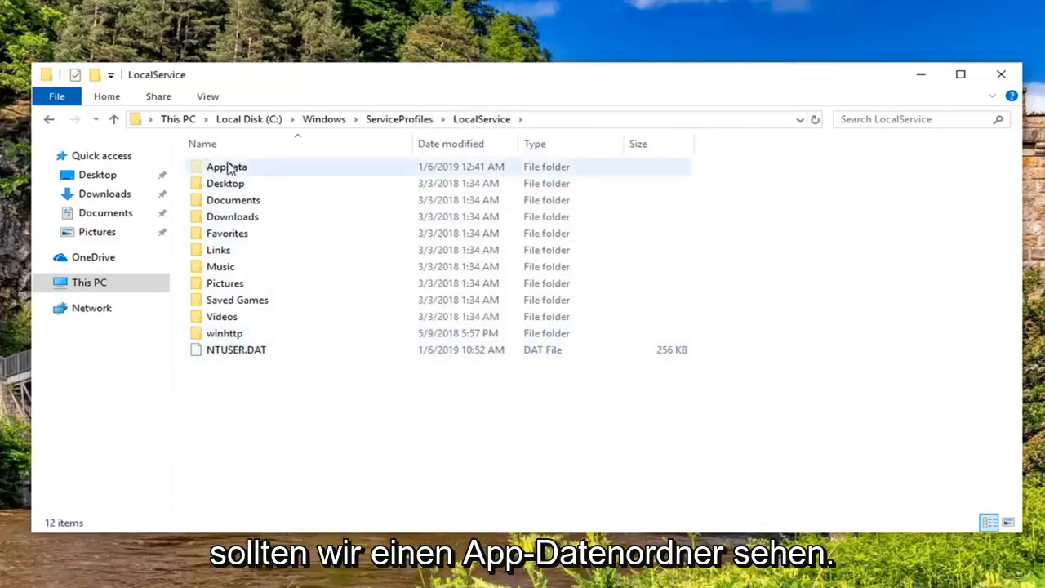
Grant permanent access to AppData and Local under LocalService and enter them
left_click(227, 167)
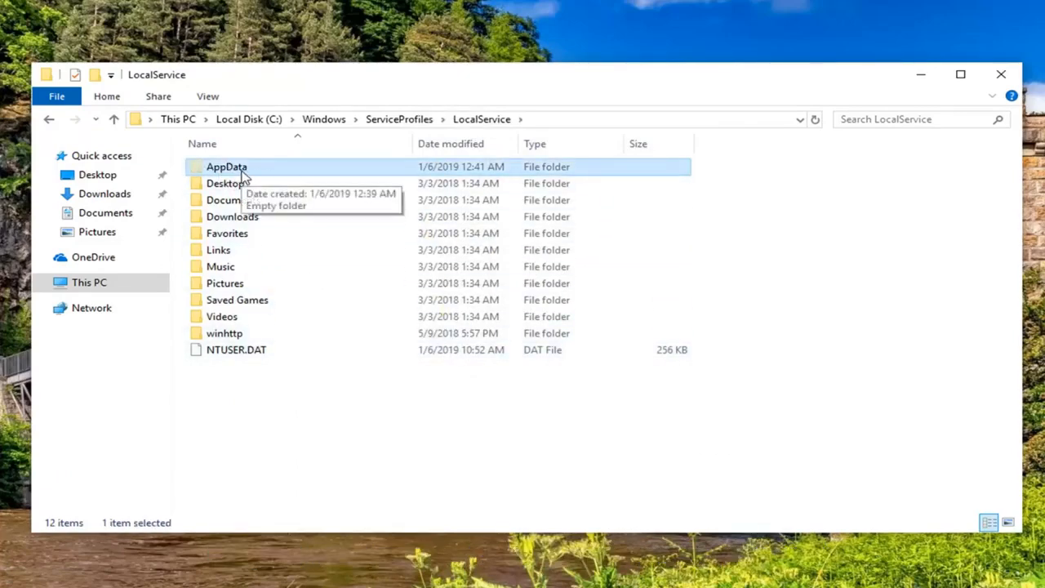
double_click(225, 167)
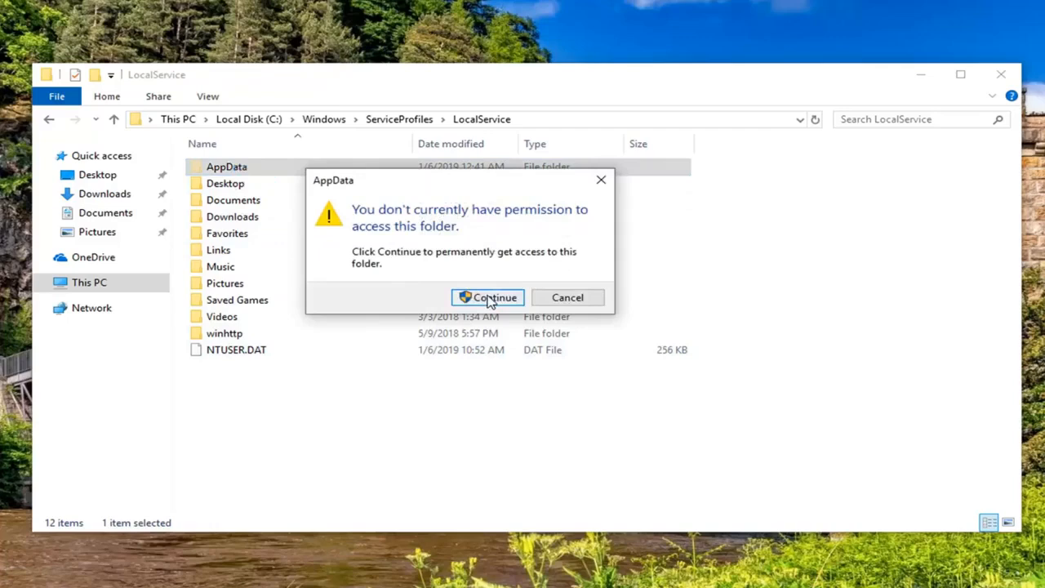
left_click(487, 298)
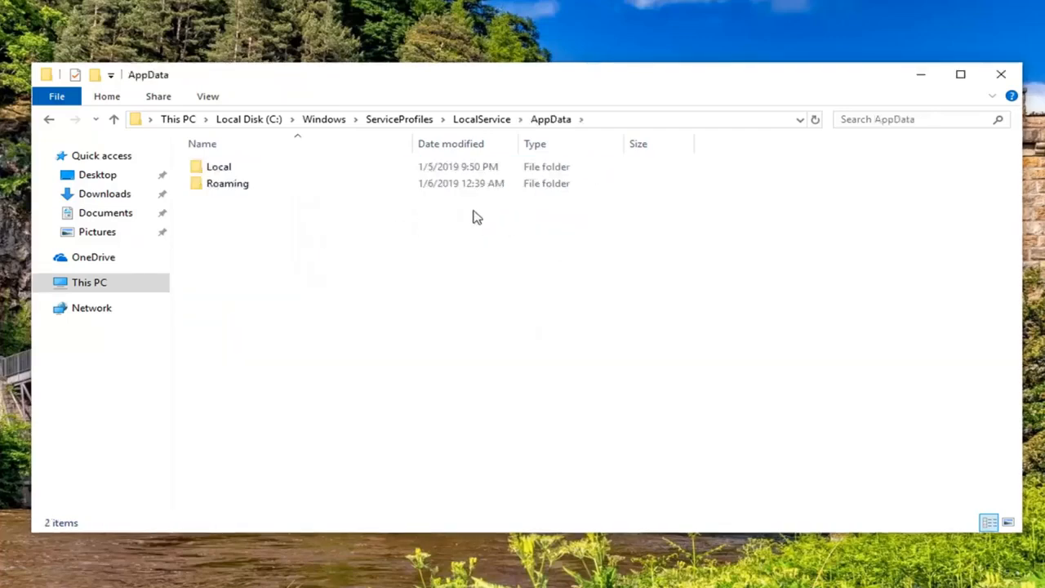
left_click(227, 183)
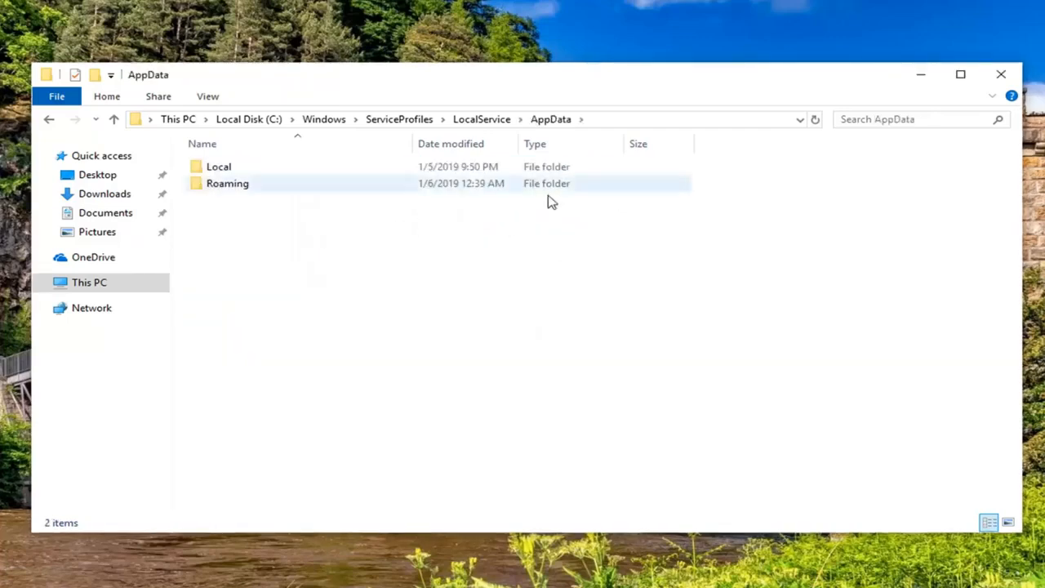
double_click(219, 166)
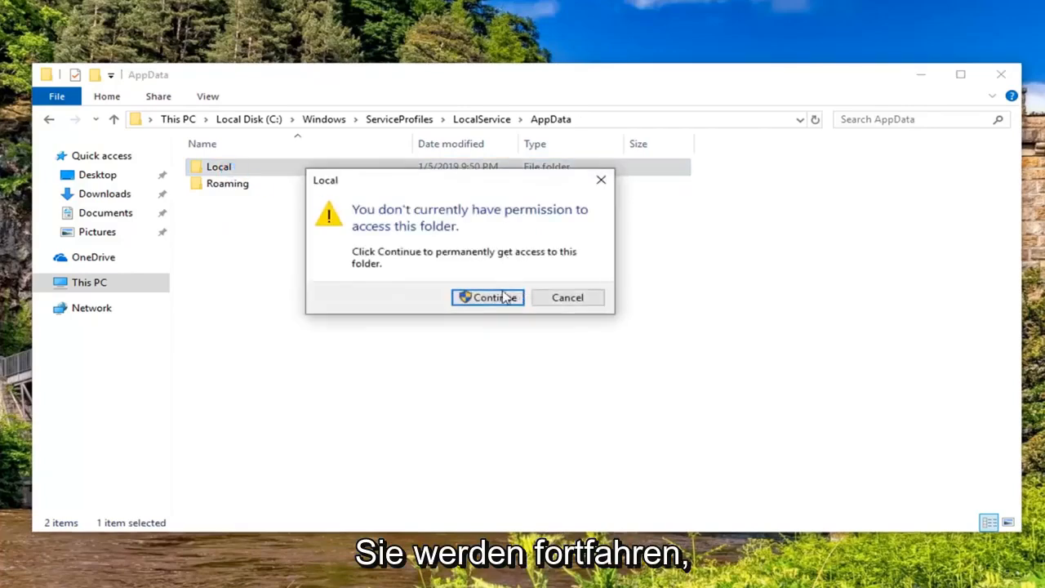
left_click(487, 297)
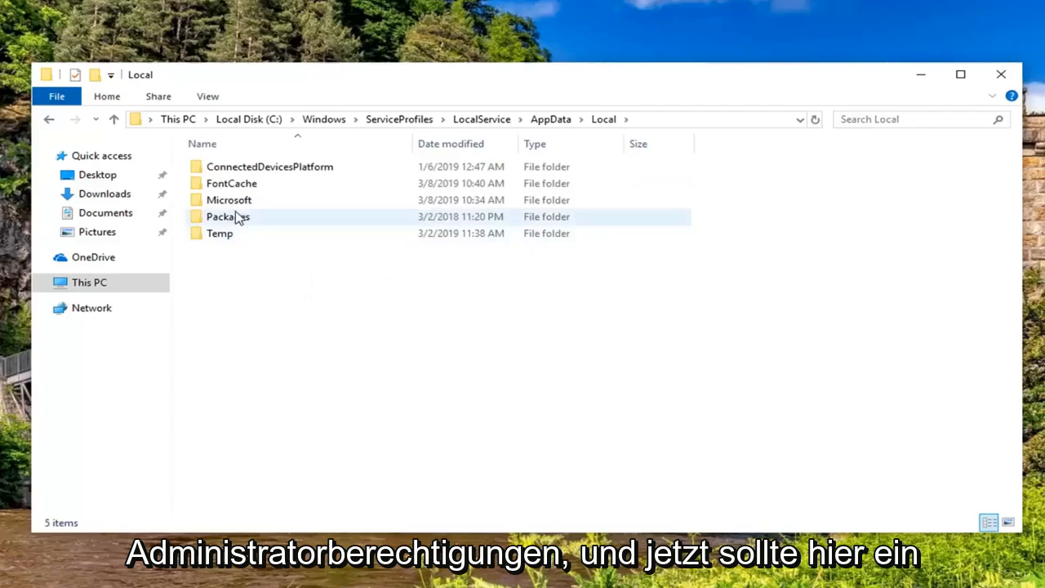
Enter the Microsoft folder and select the Ngc folder
left_click(229, 200)
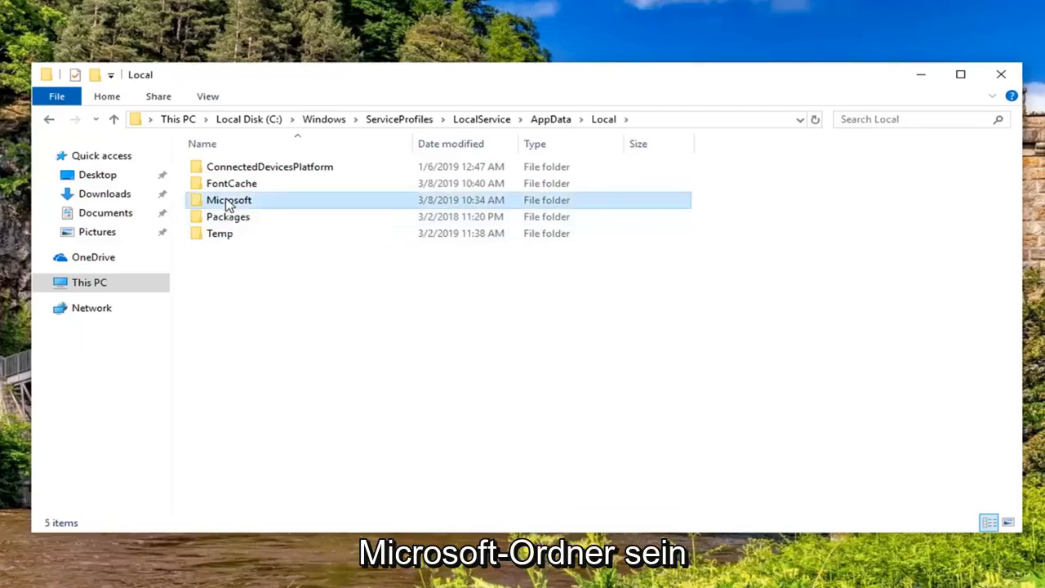
left_click(228, 199)
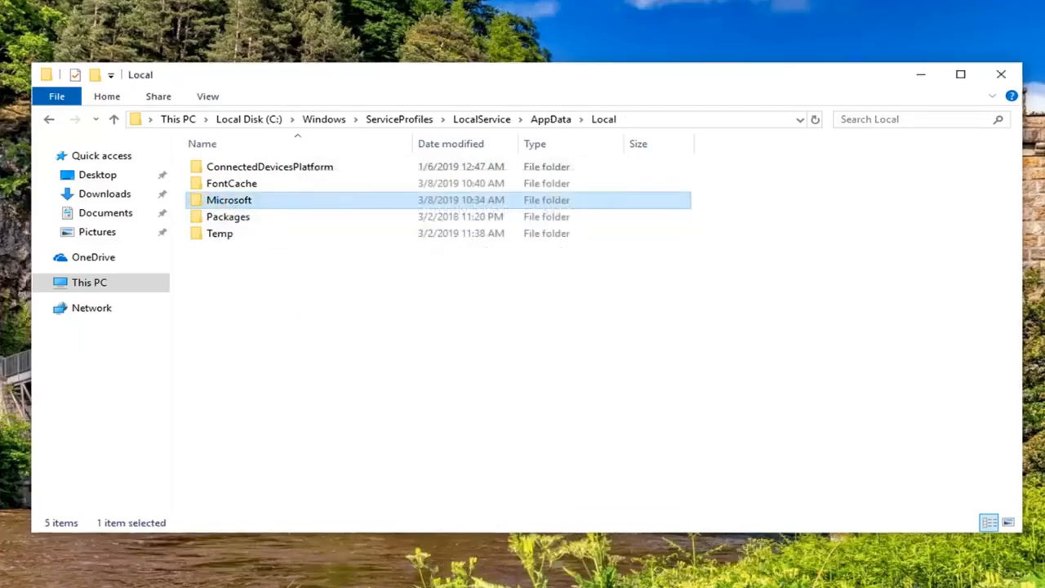
double_click(229, 199)
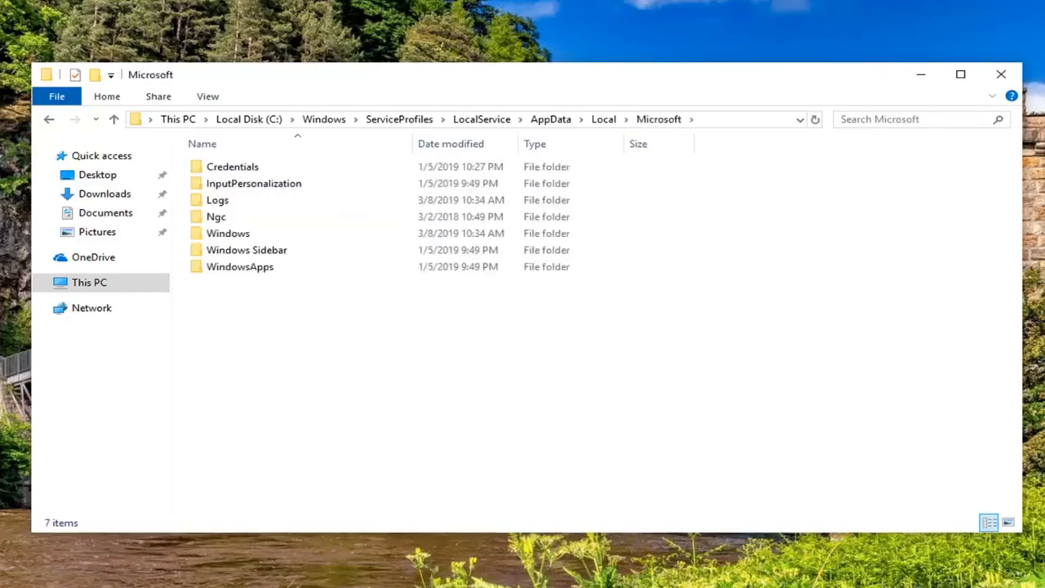
left_click(216, 215)
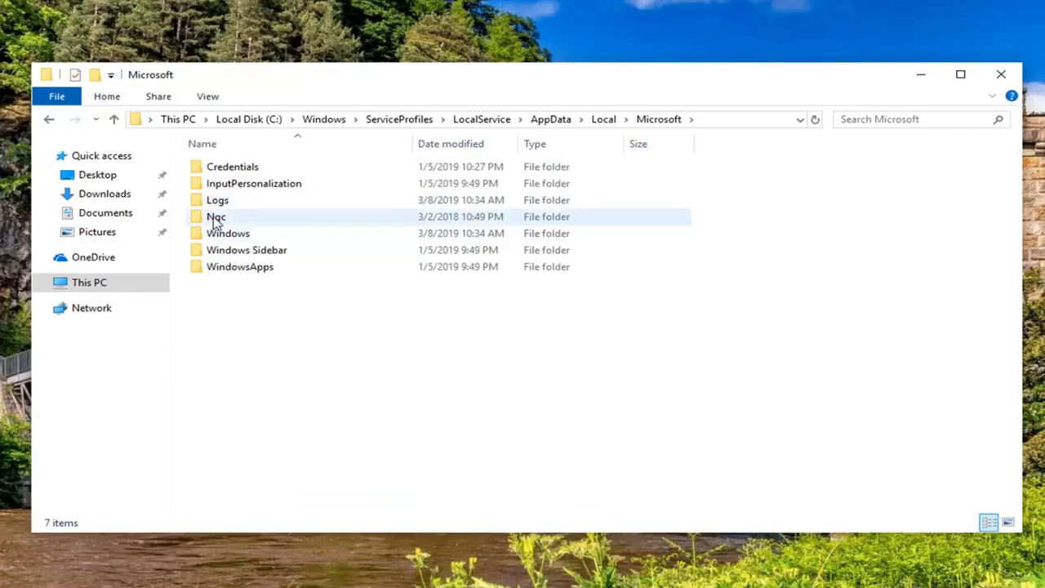
Reach Ngc's Advanced Security Settings via Properties > Security
right_click(216, 216)
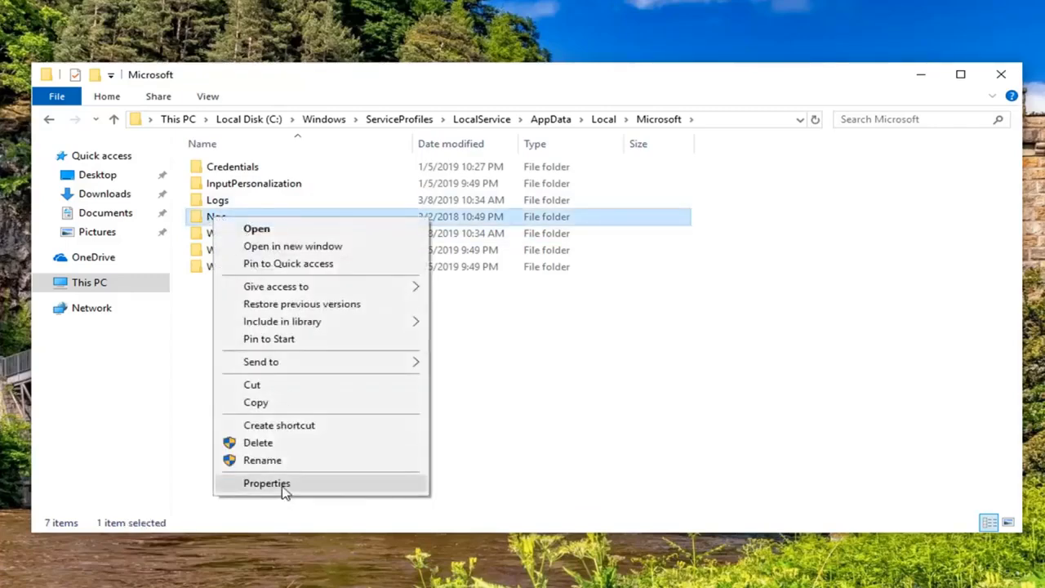
left_click(268, 483)
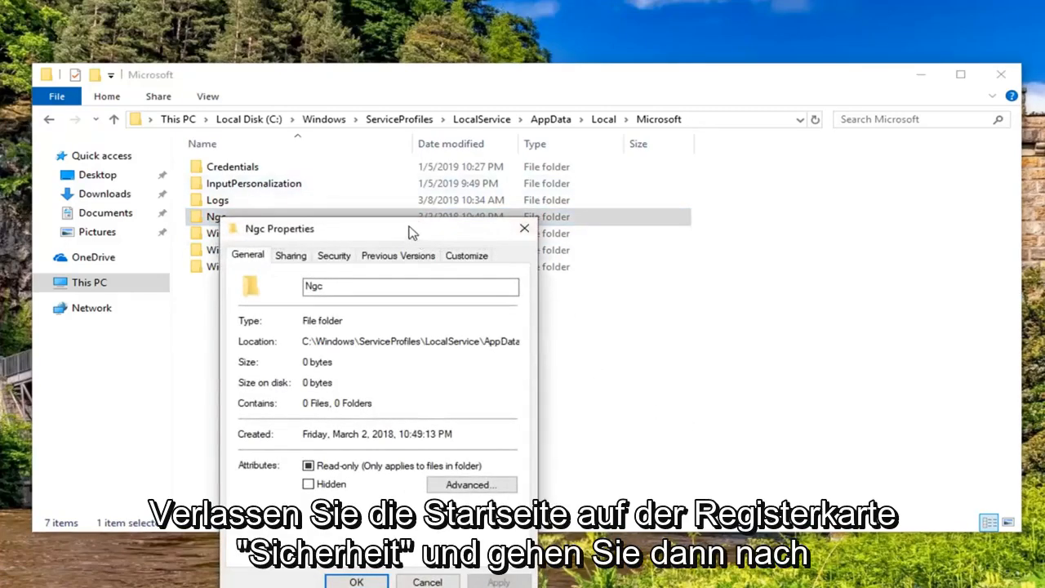
left_click(333, 255)
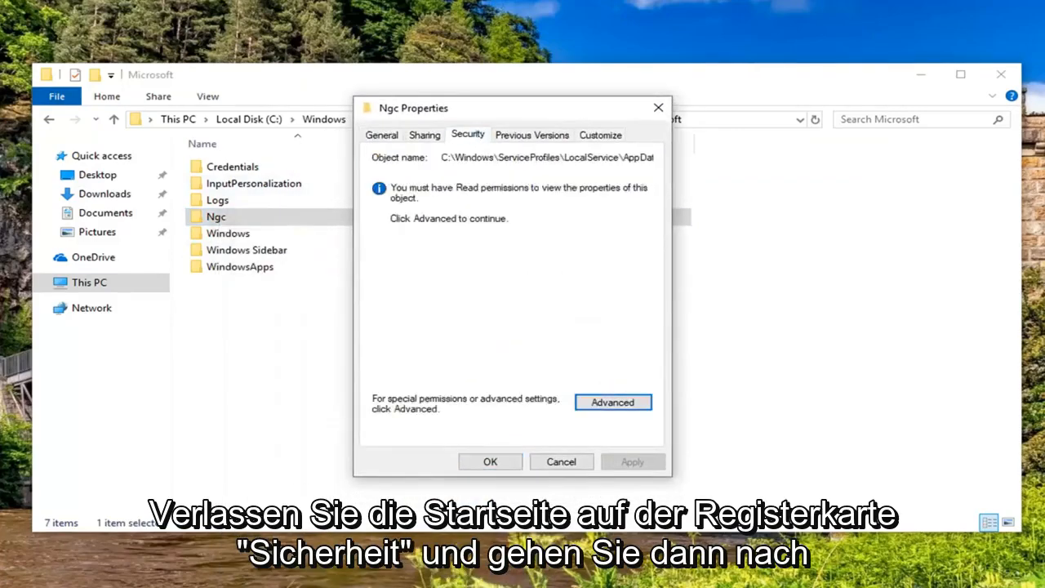
mouse_move(614, 402)
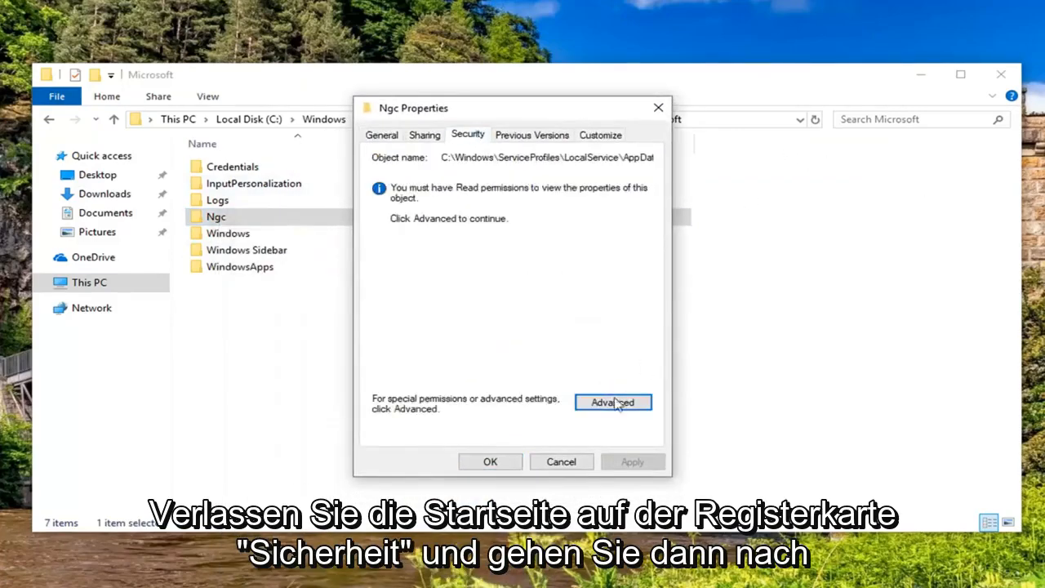
left_click(613, 402)
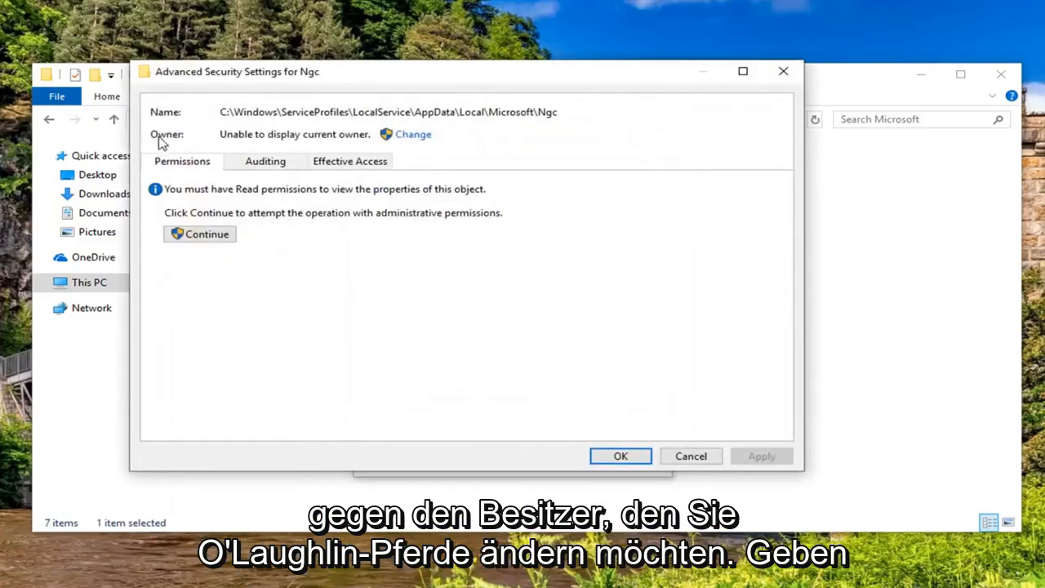
mouse_move(411, 134)
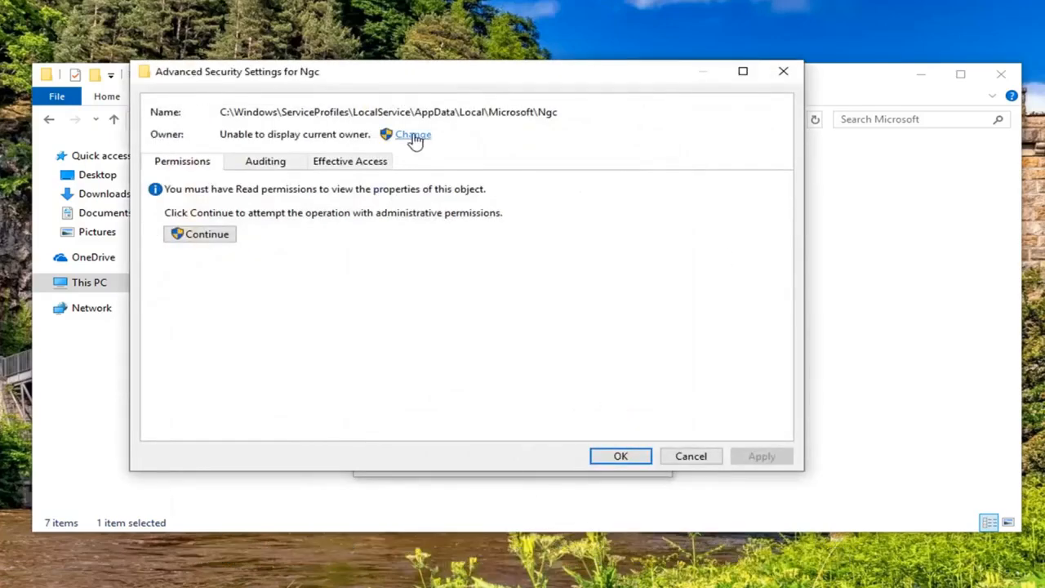
Change the Ngc folder's owner to the MDTech account, verified with Check Names
left_click(412, 134)
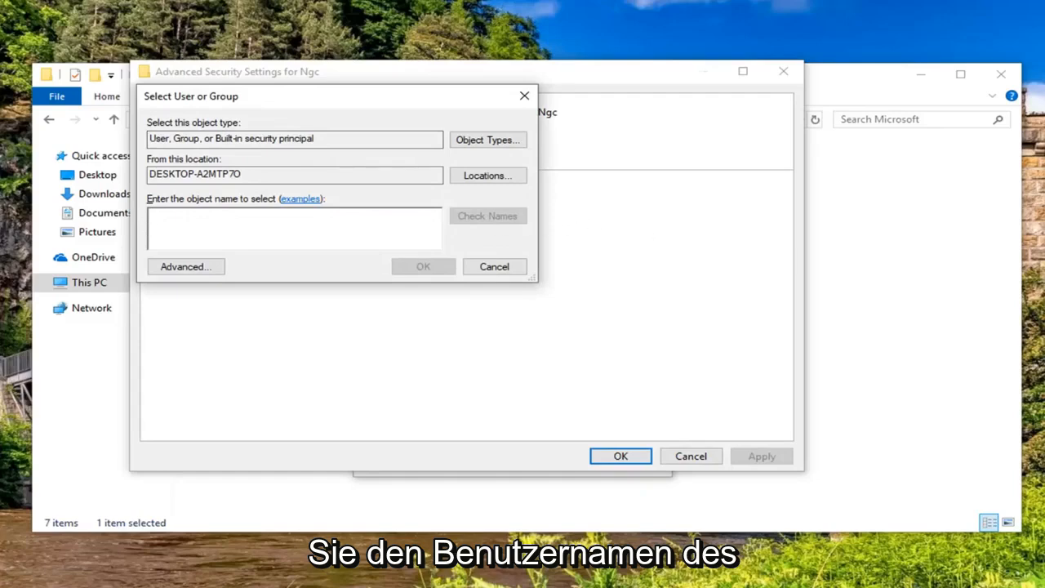
type("MD")
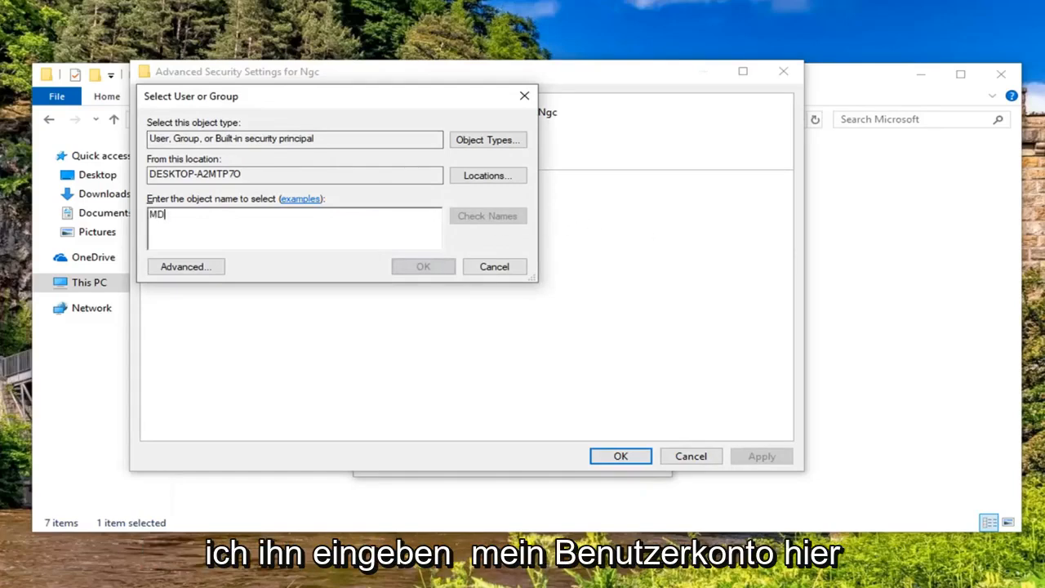
type("Tech")
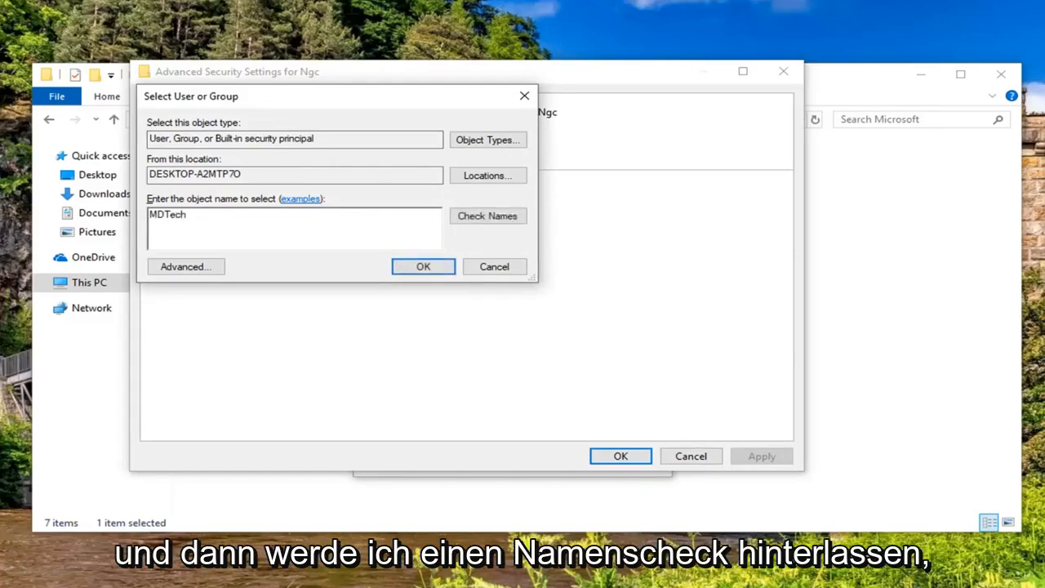
left_click(487, 215)
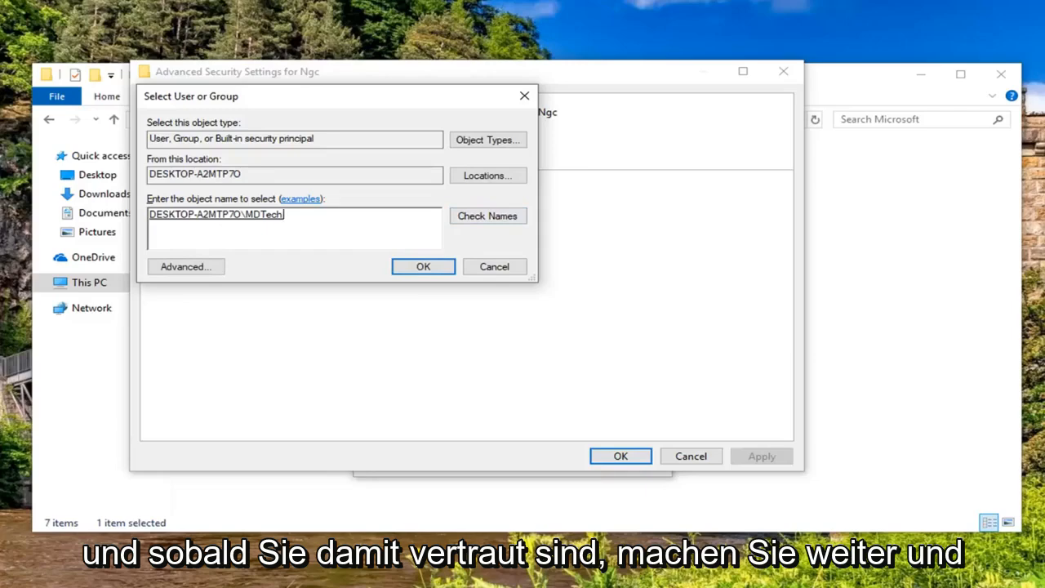
left_click(423, 266)
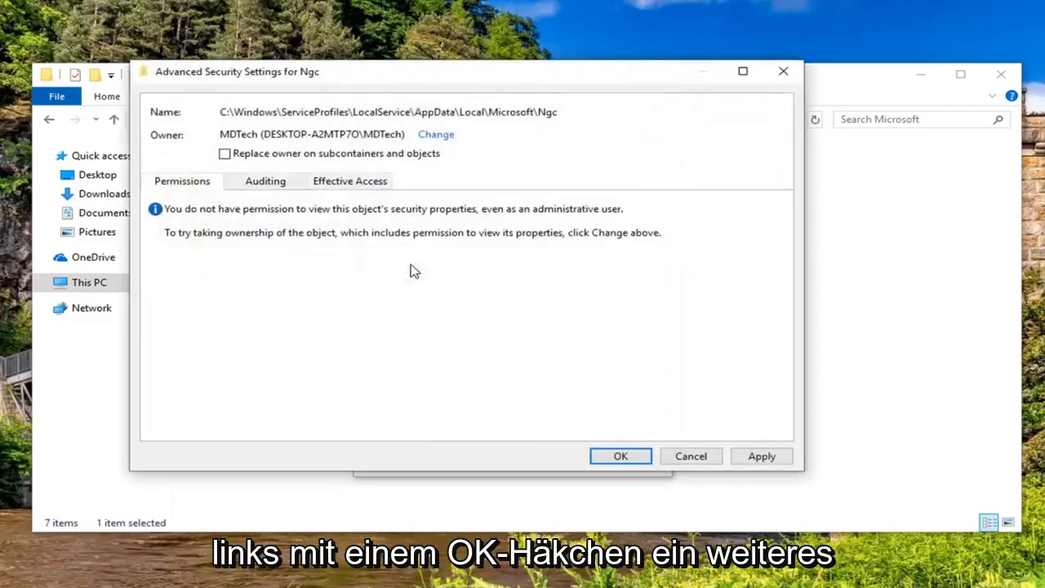
mouse_move(188, 172)
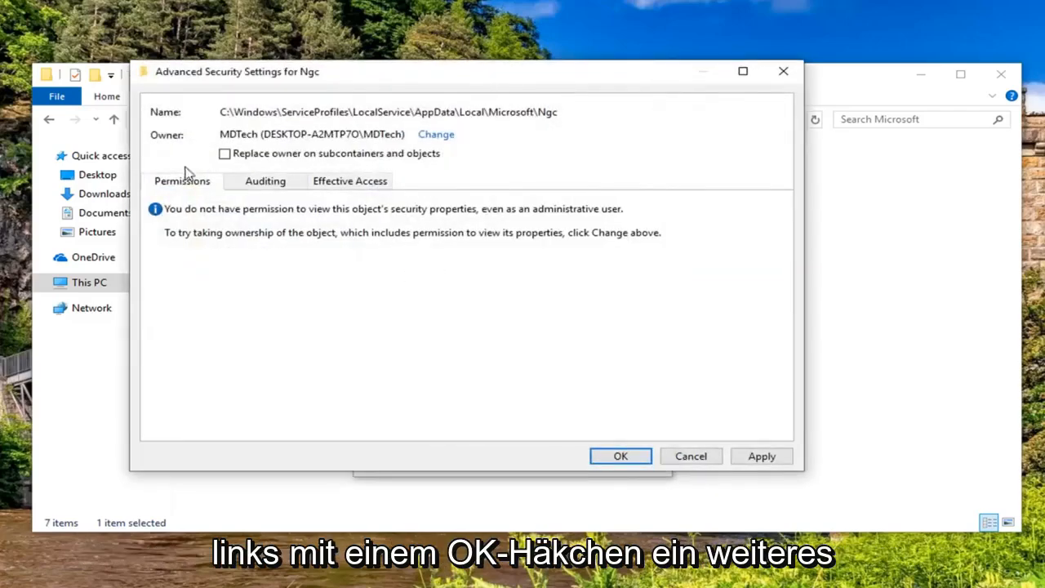
Replace owner on subcontainers and objects, accept Full Control permissions, and leave advanced settings
left_click(225, 154)
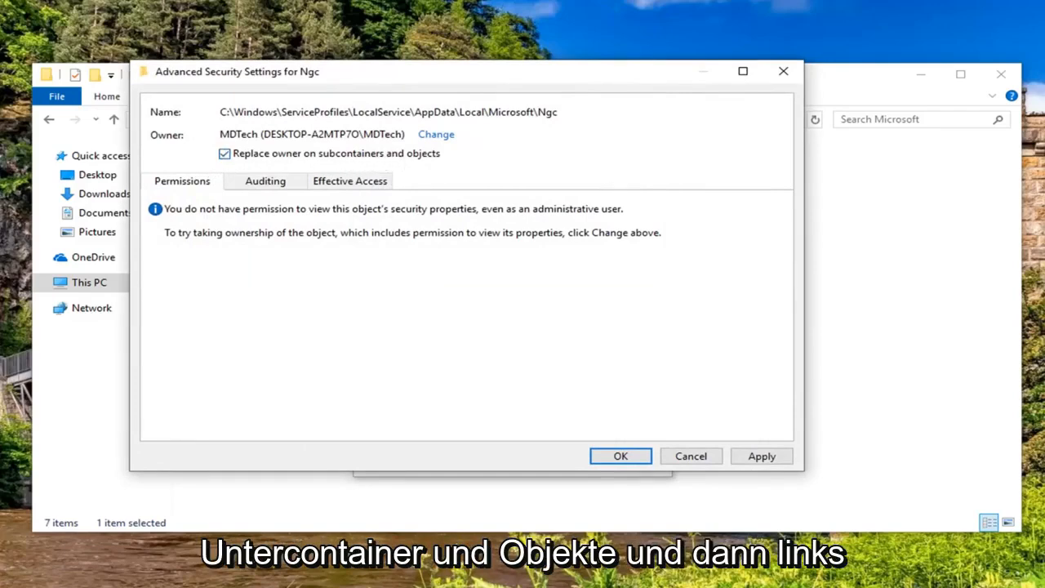
mouse_move(781, 428)
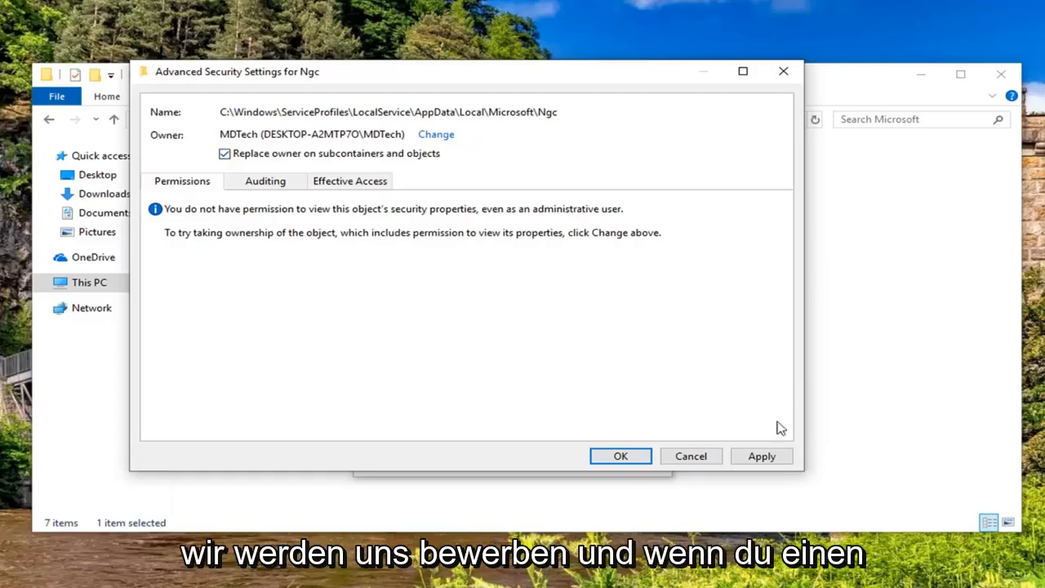
left_click(761, 456)
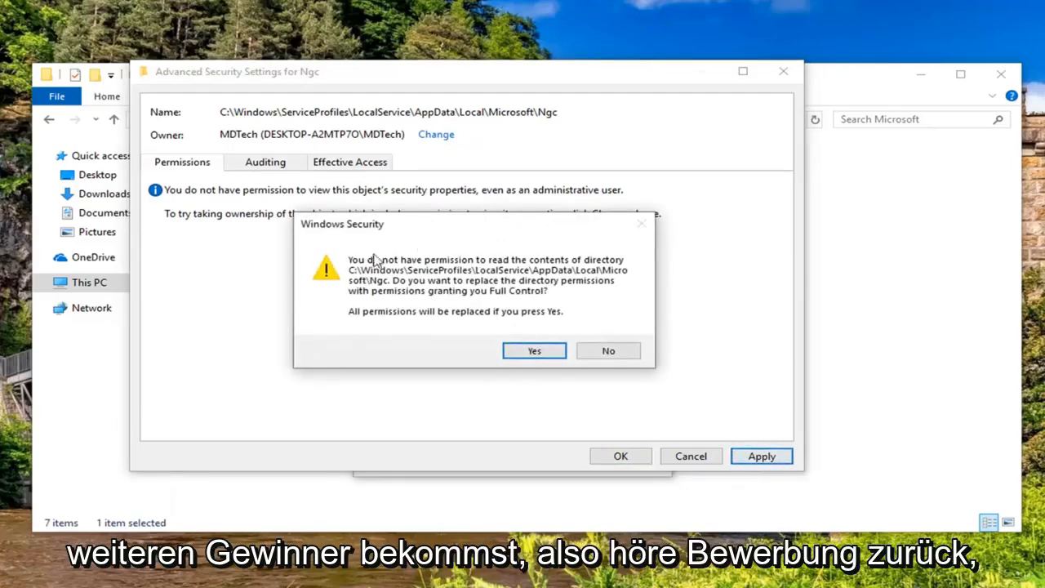
left_click(534, 350)
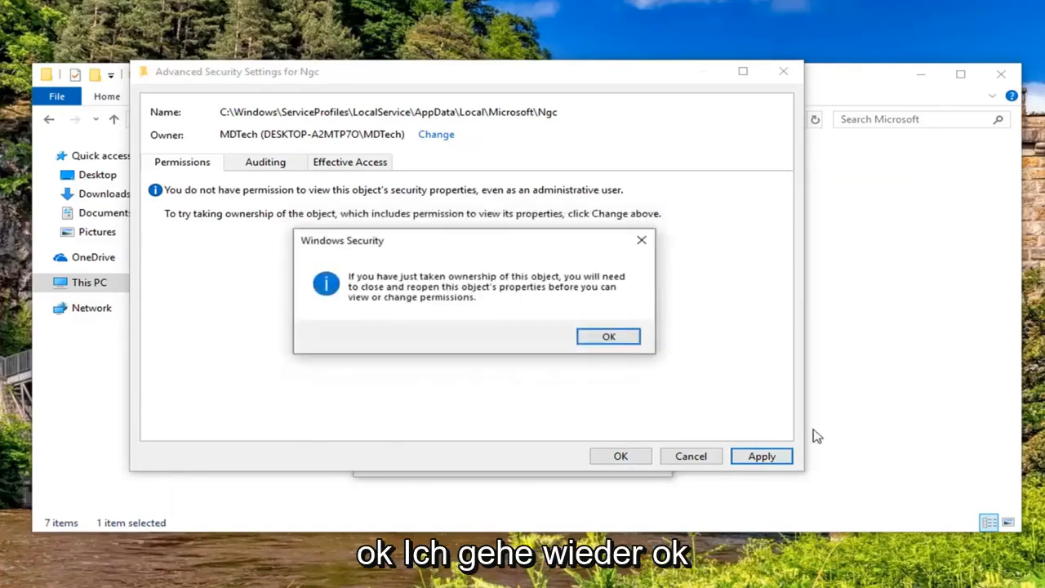
left_click(608, 336)
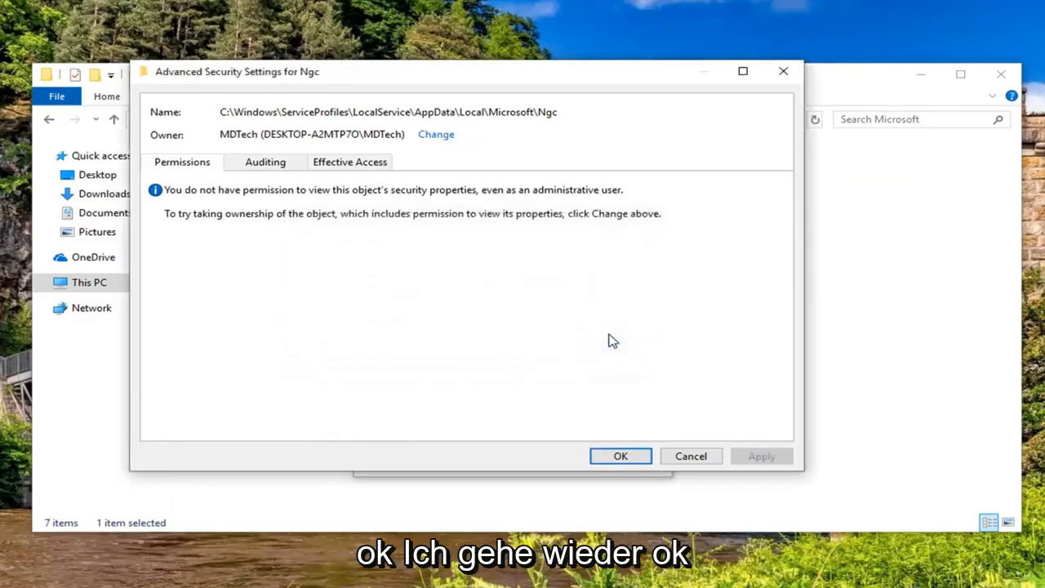
mouse_move(872, 342)
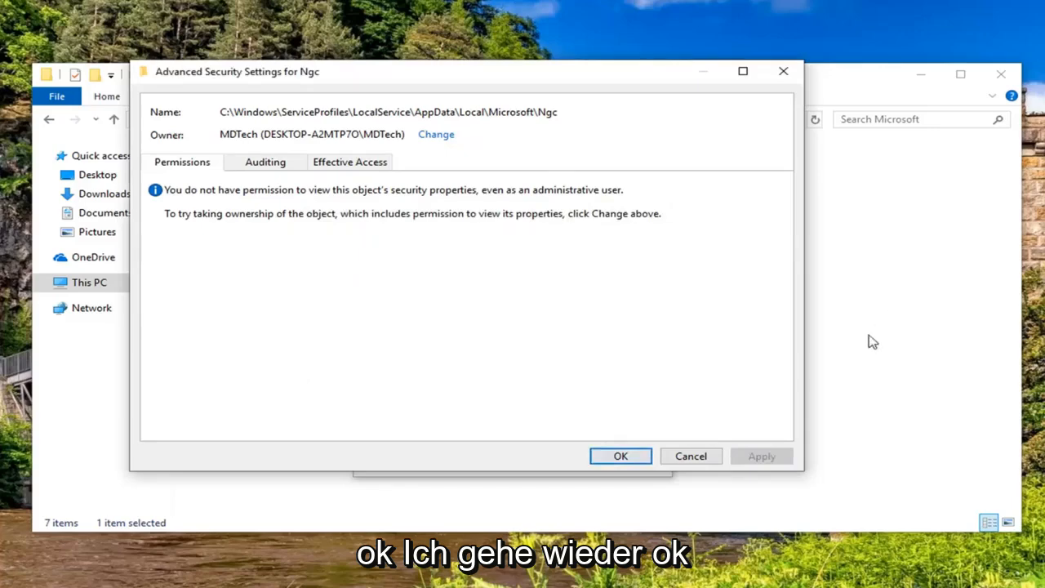
left_click(621, 455)
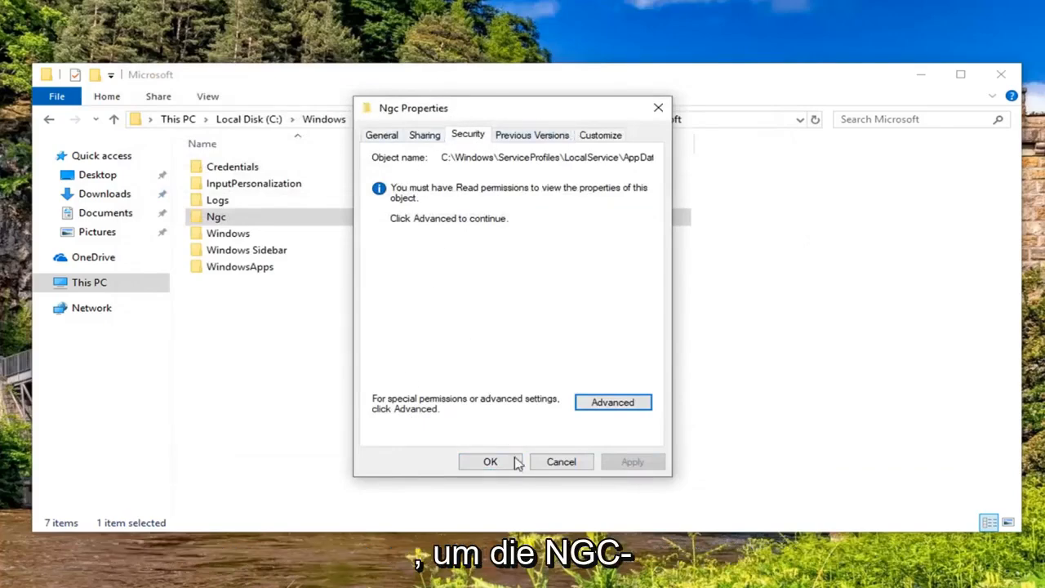
Enter the now-empty Ngc folder and close File Explorer to the desktop
left_click(490, 460)
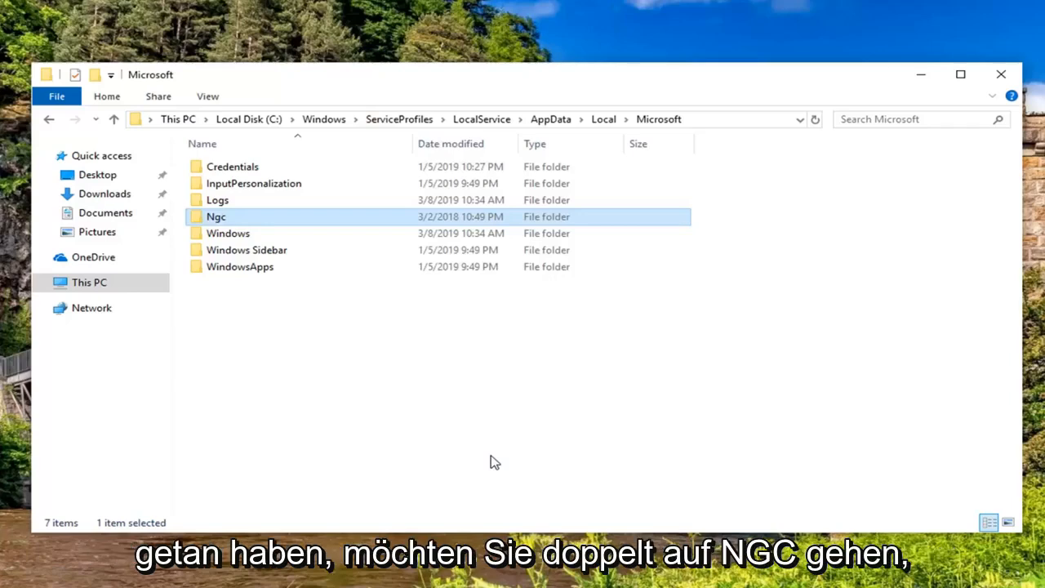
double_click(216, 216)
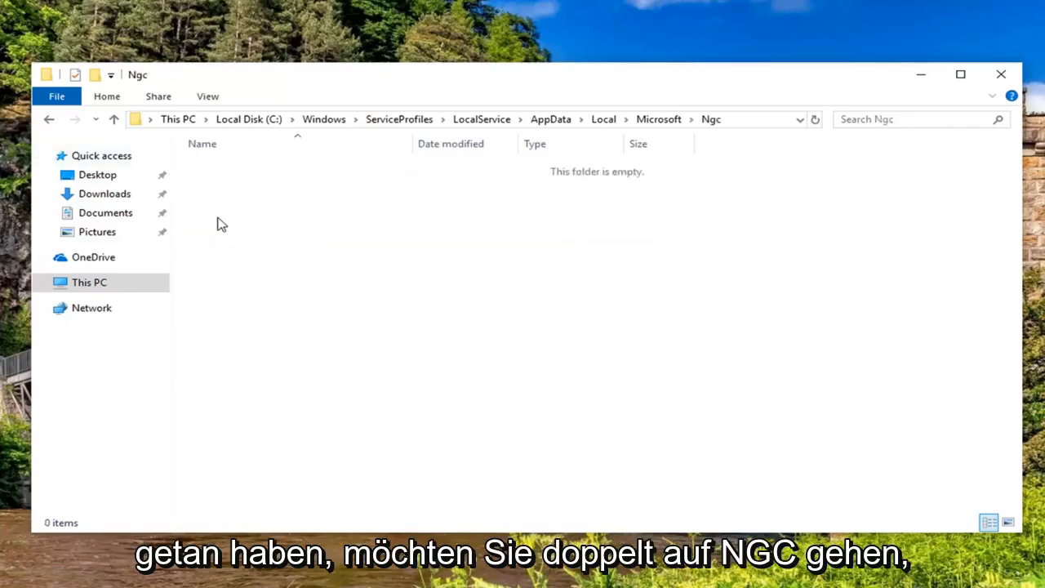
mouse_move(683, 222)
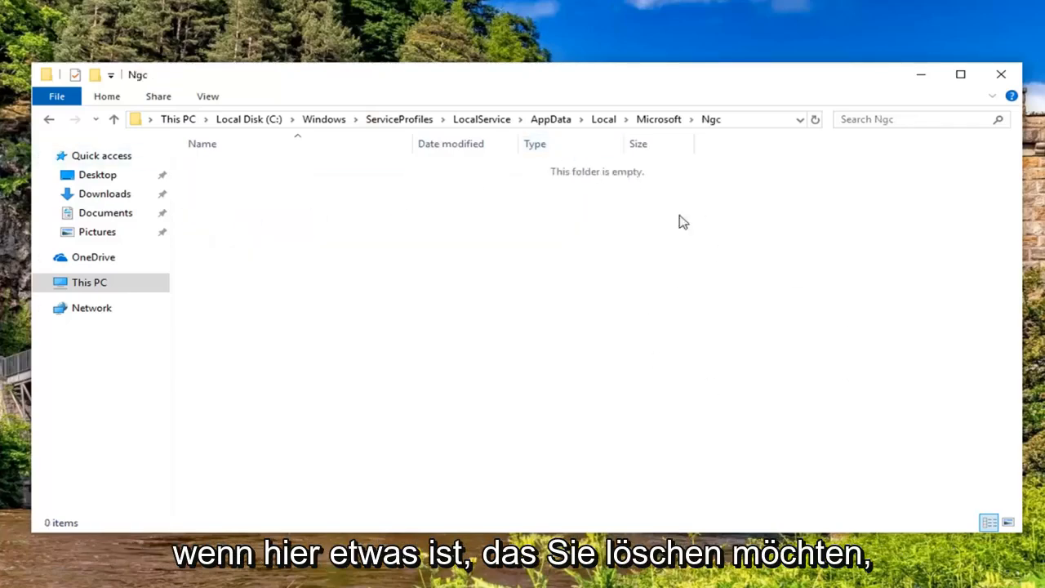
mouse_move(674, 392)
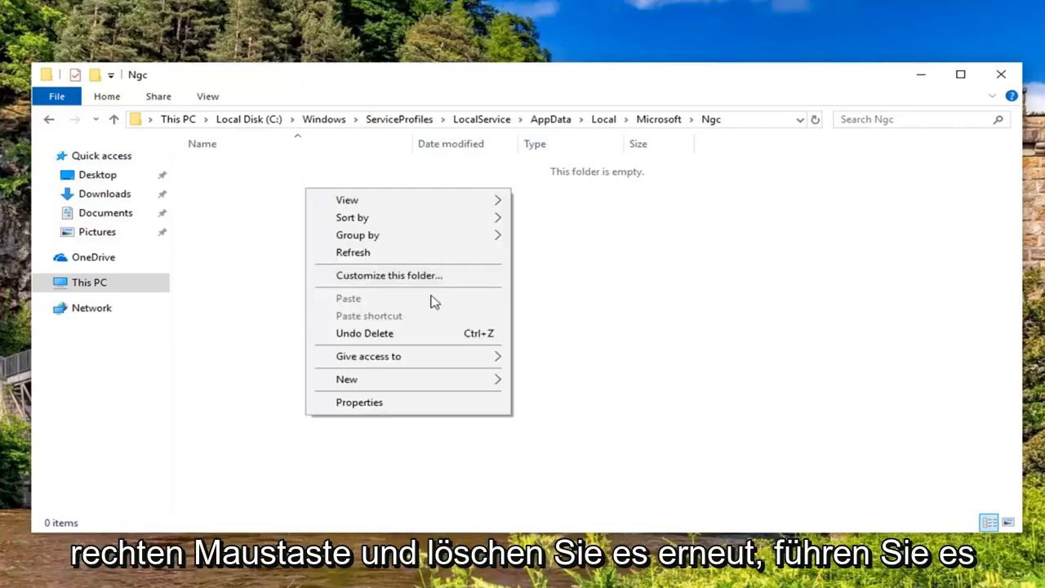
left_click(640, 134)
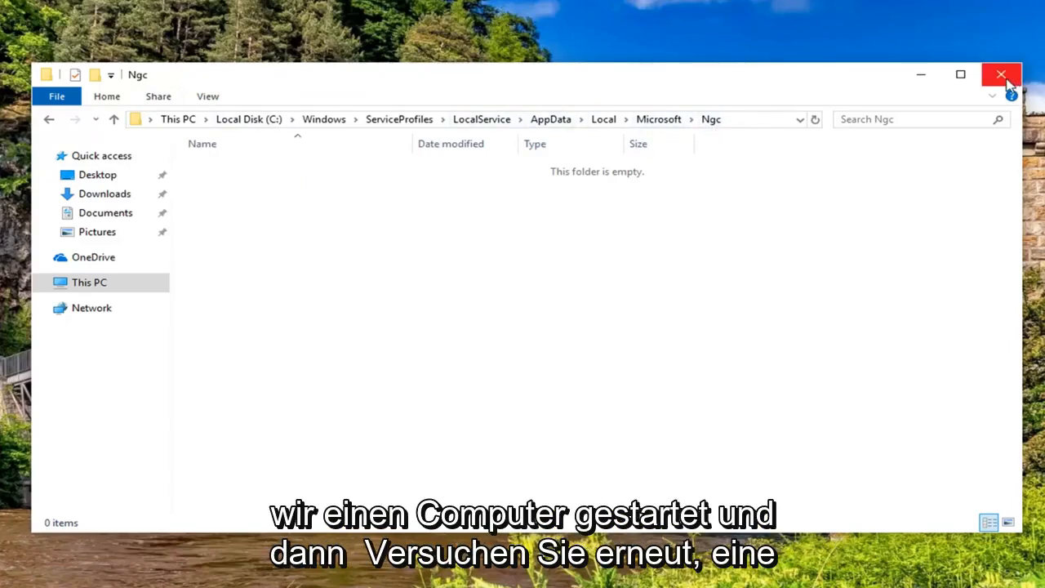
mouse_move(1002, 75)
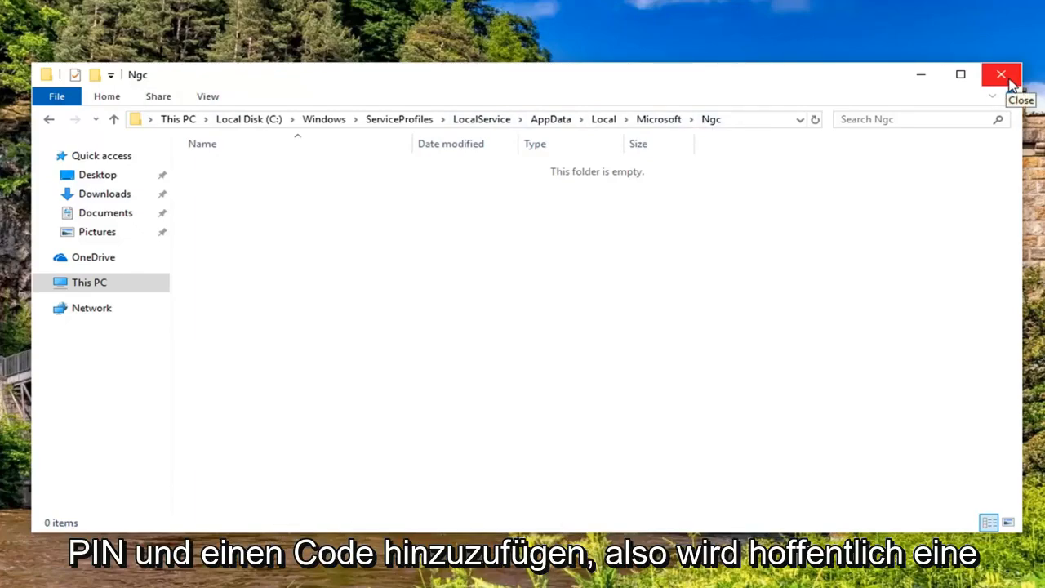
left_click(1001, 75)
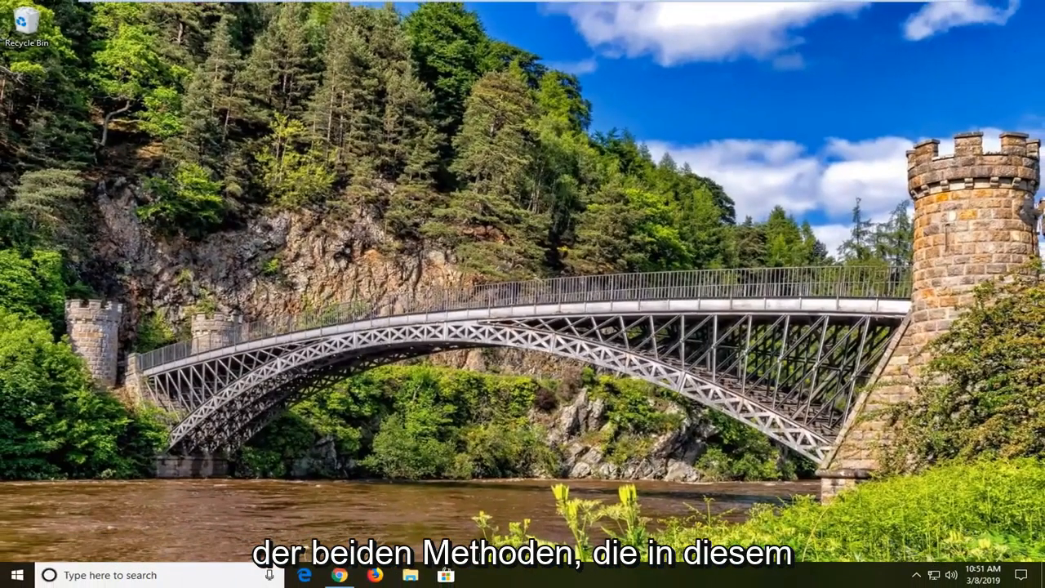